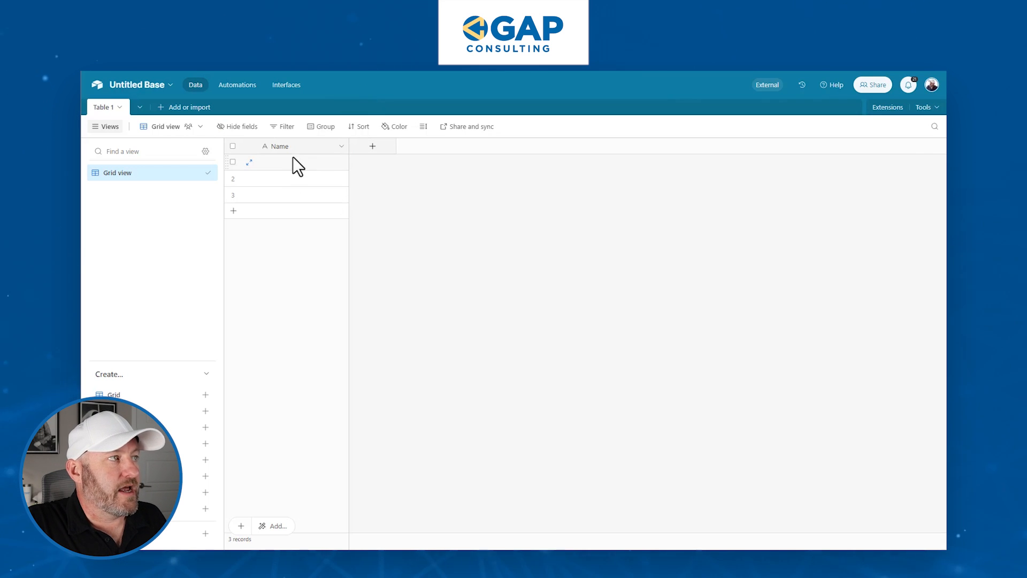
Enter 'Name here' in the first record's Name cell
left_click(303, 162)
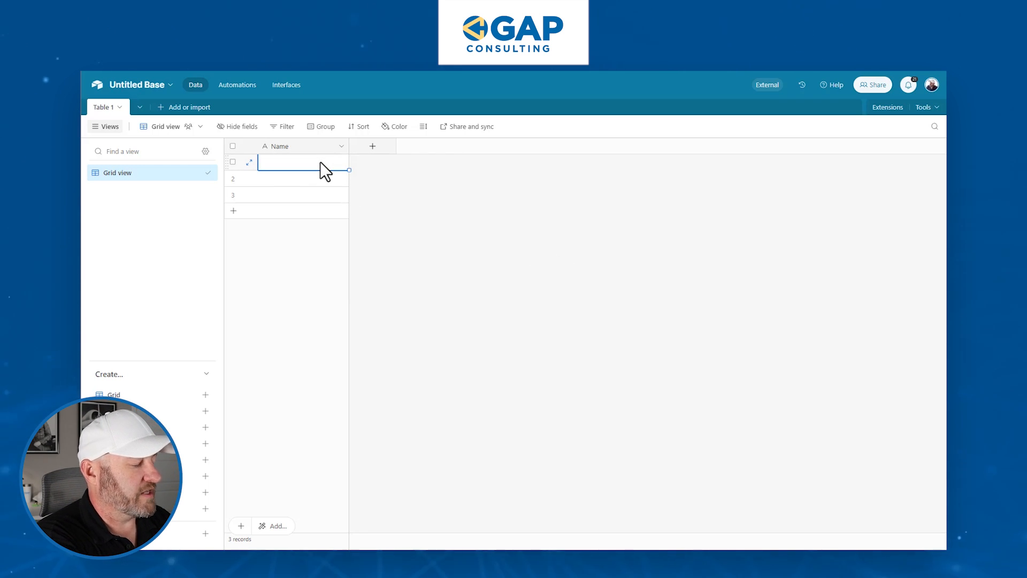
type("Name here")
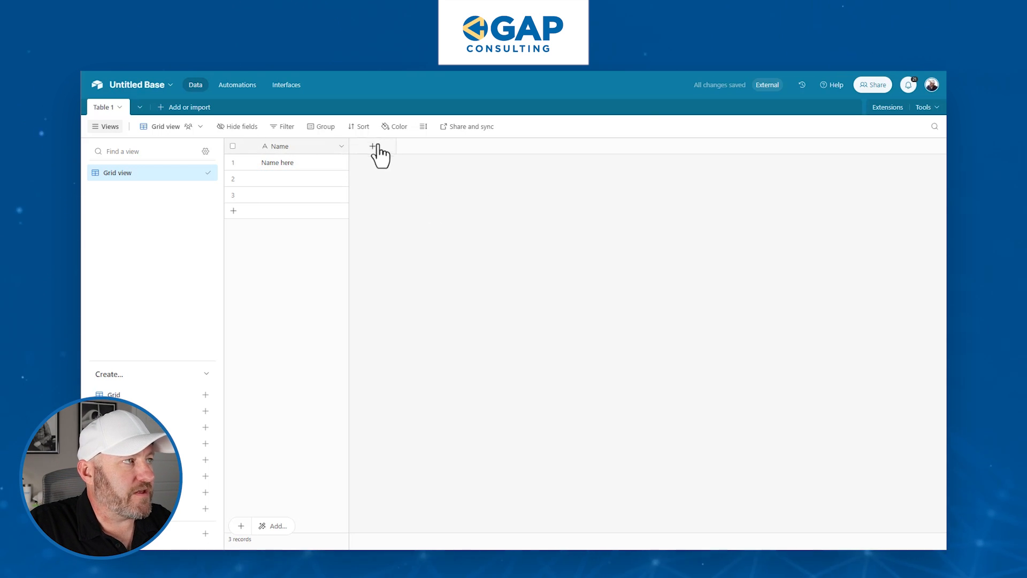
Add a Number field to the table, found by searching 'numb'
left_click(373, 147)
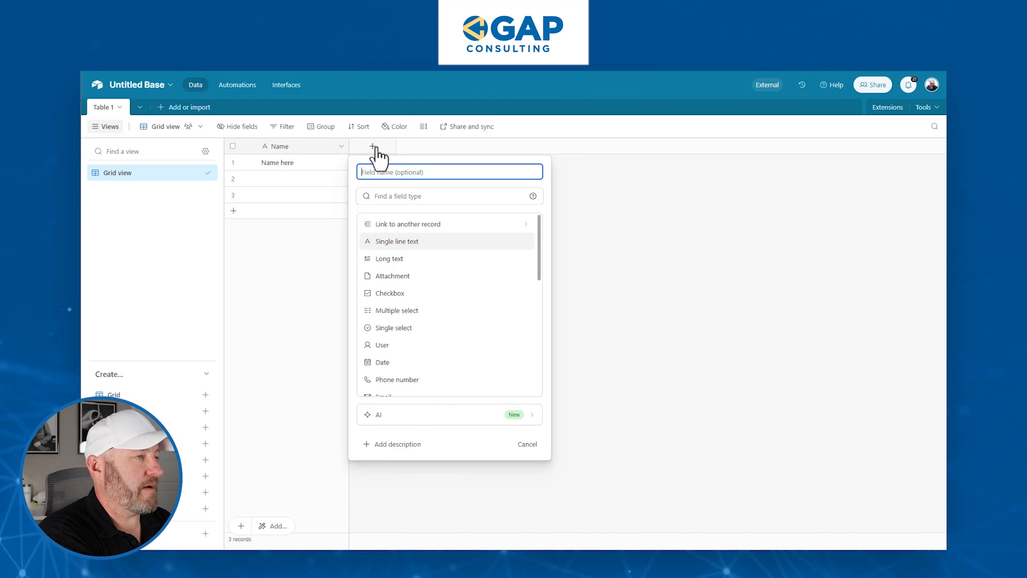
type("numb")
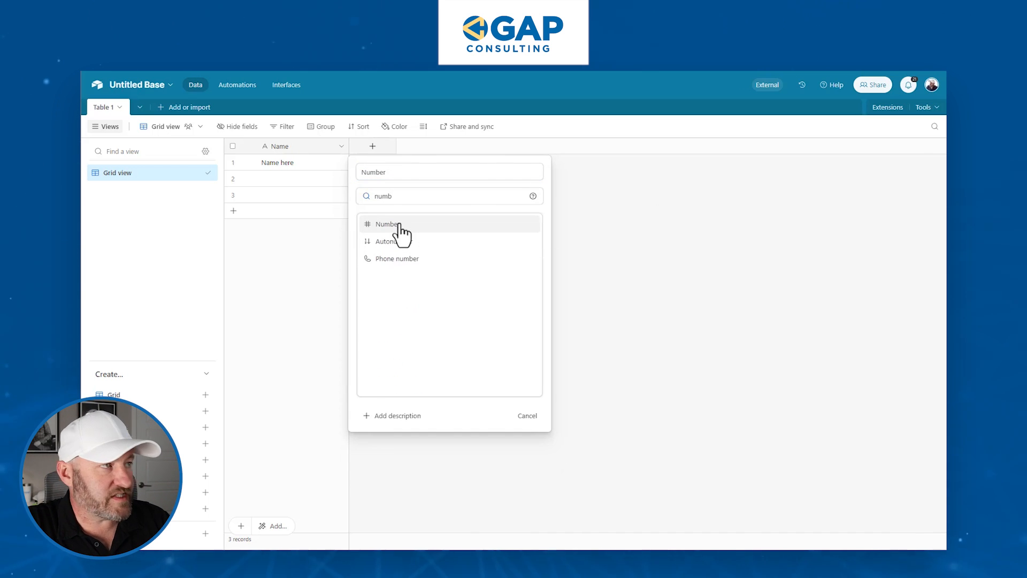
left_click(387, 224)
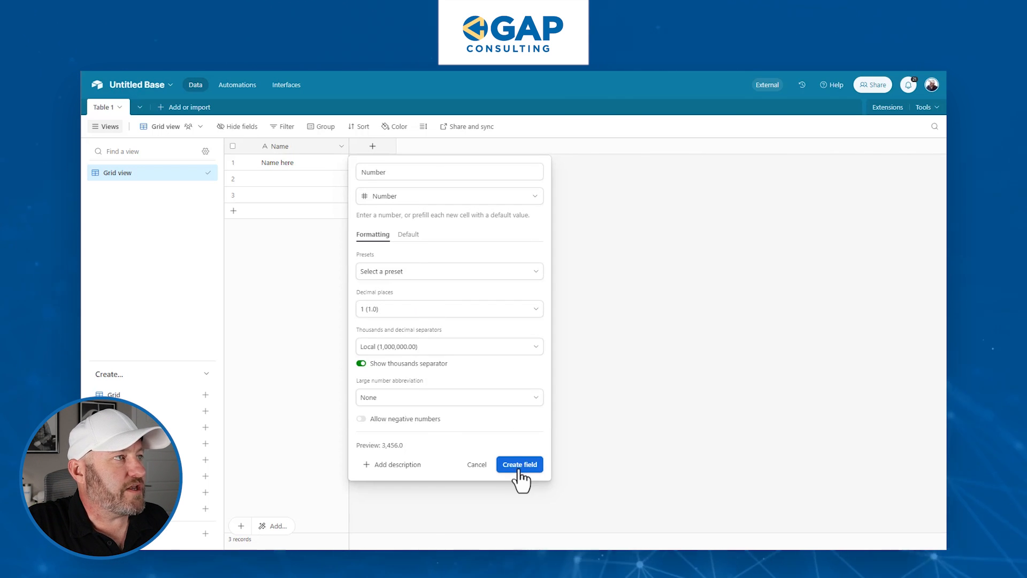
left_click(519, 463)
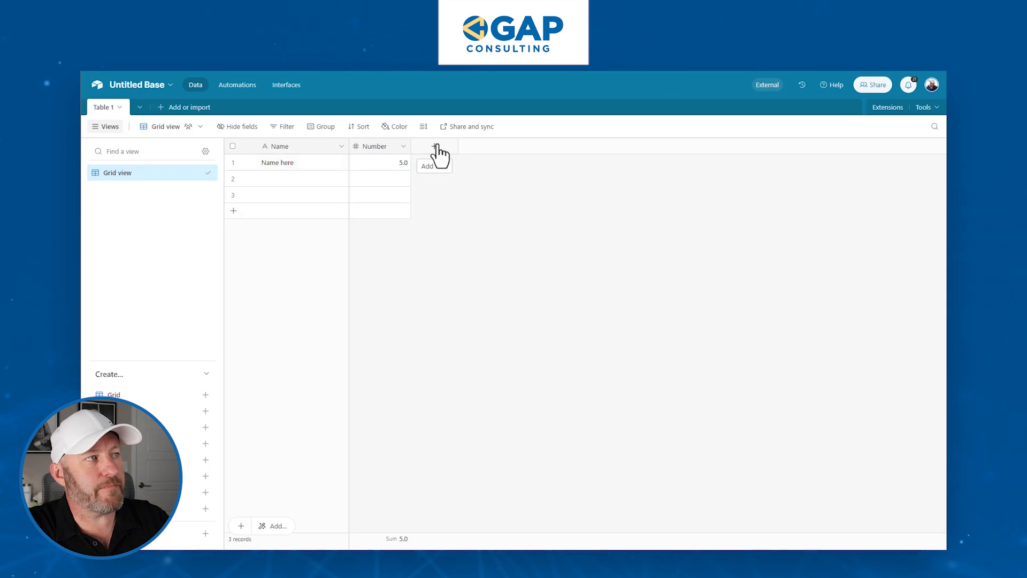
Add a Formula field computing Number*2, giving 10 for the first record's 5.0
left_click(434, 145)
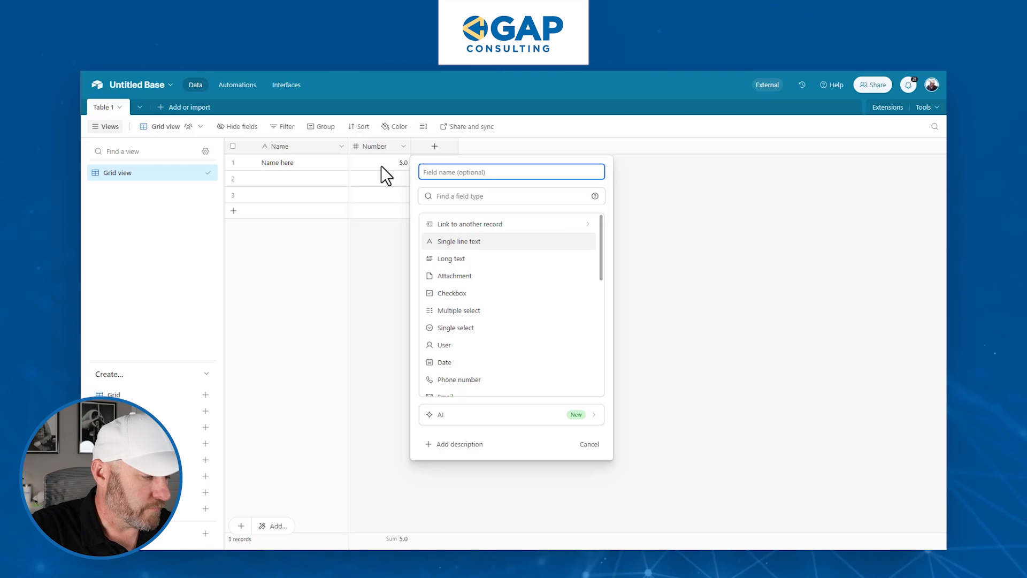
type("Formula")
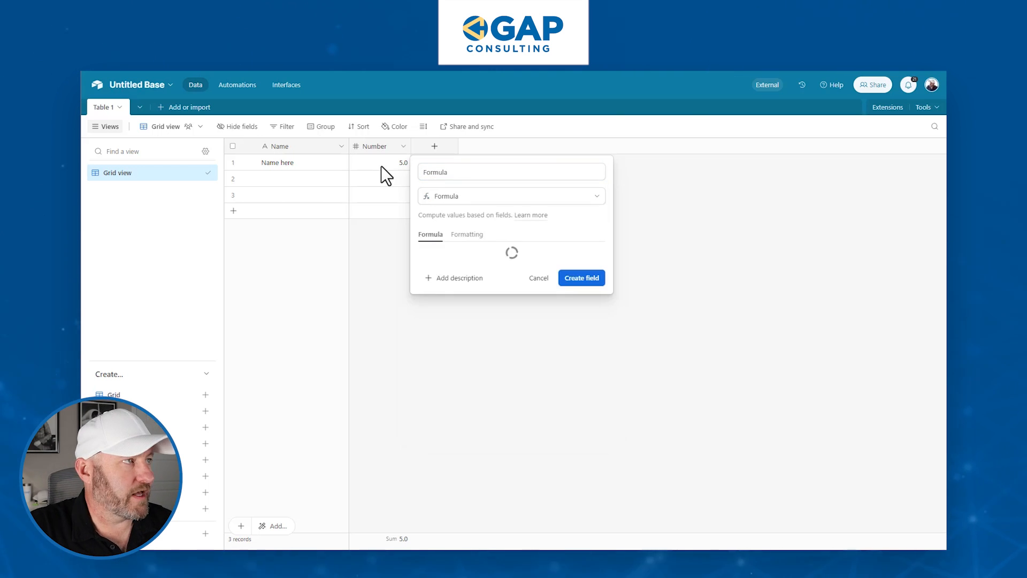
type("numb")
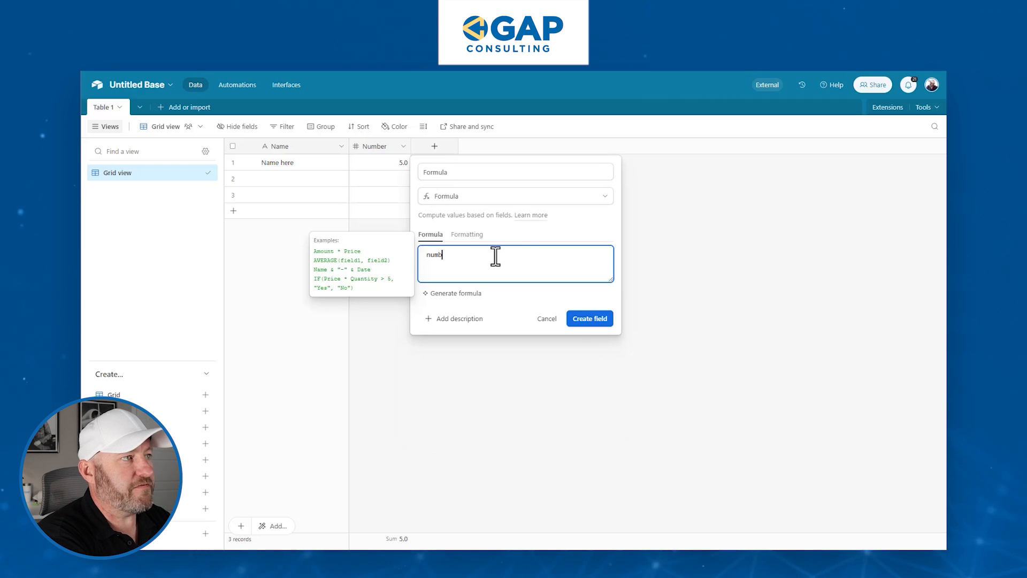
type("Number*")
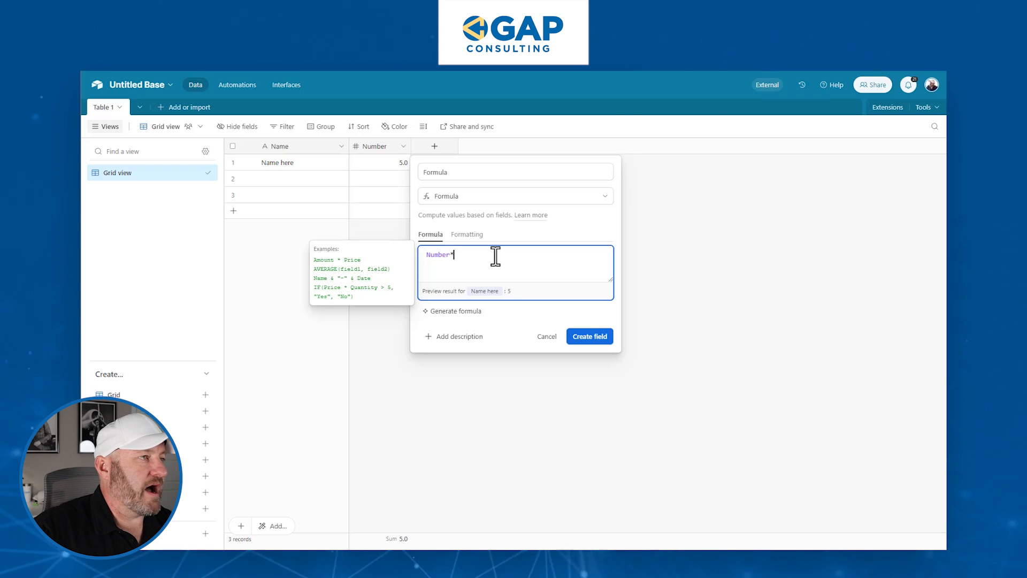
left_click(587, 336)
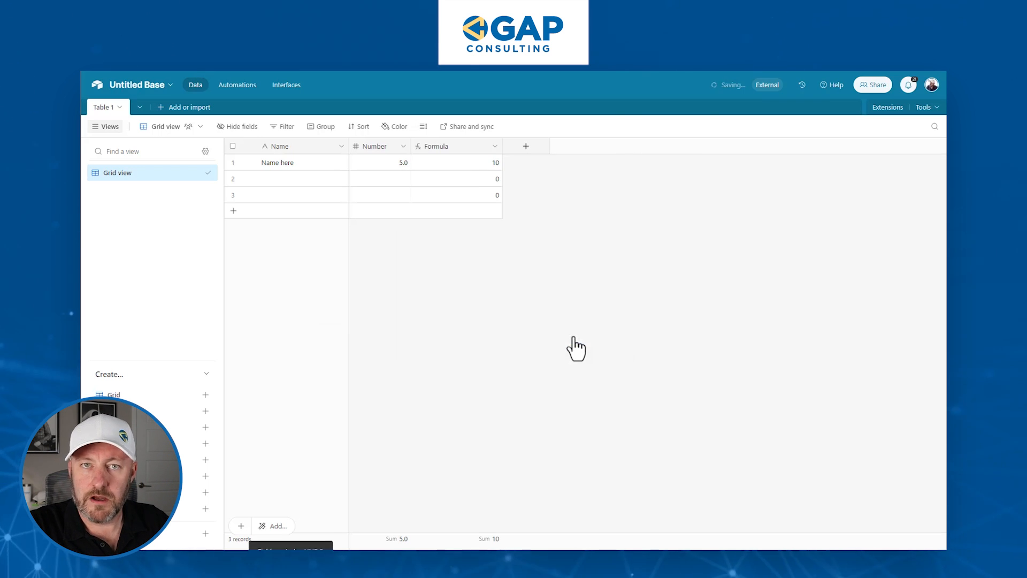
left_click(456, 162)
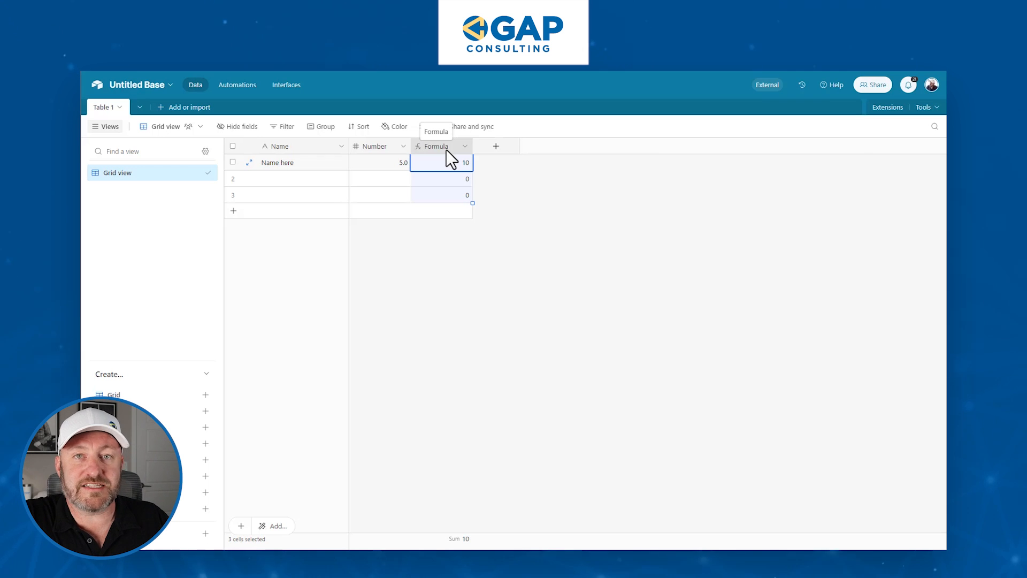
left_click(380, 162)
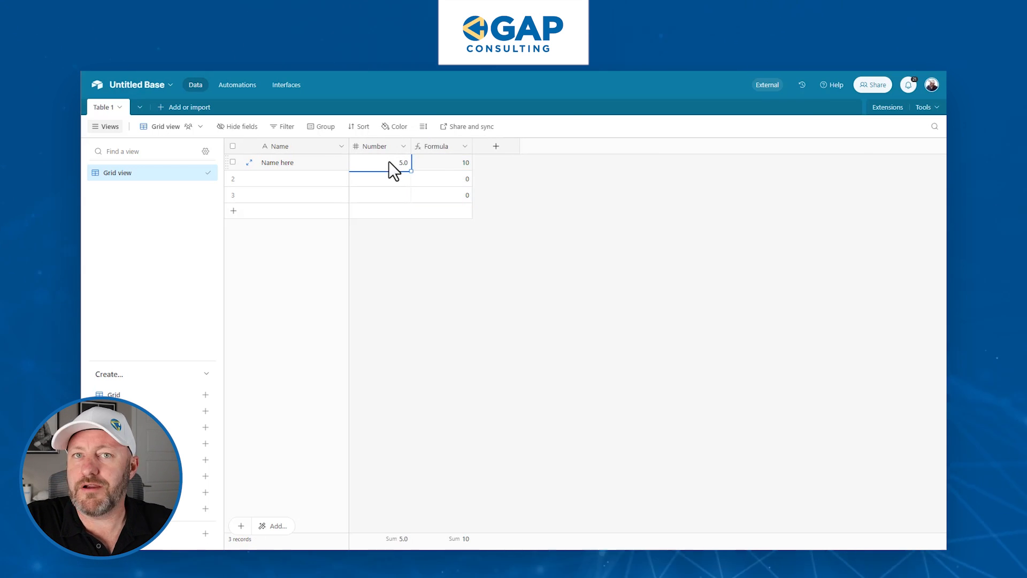
left_click(442, 163)
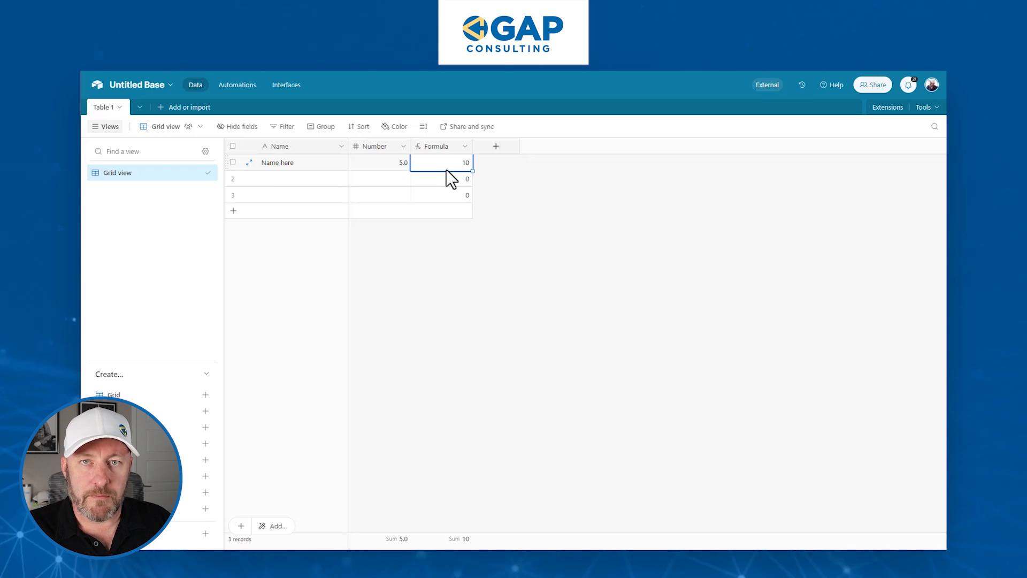
mouse_move(373, 171)
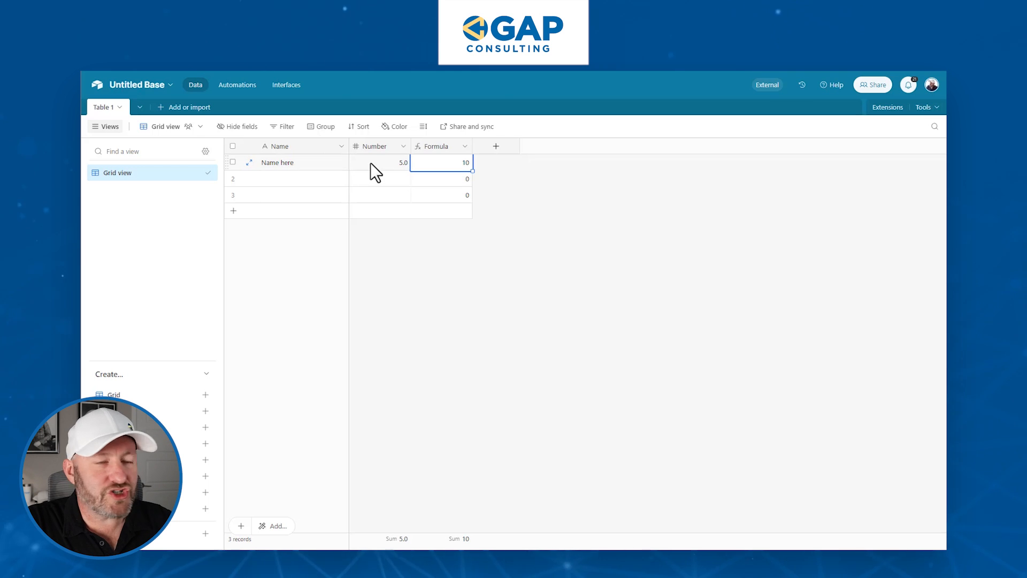
left_click(379, 163)
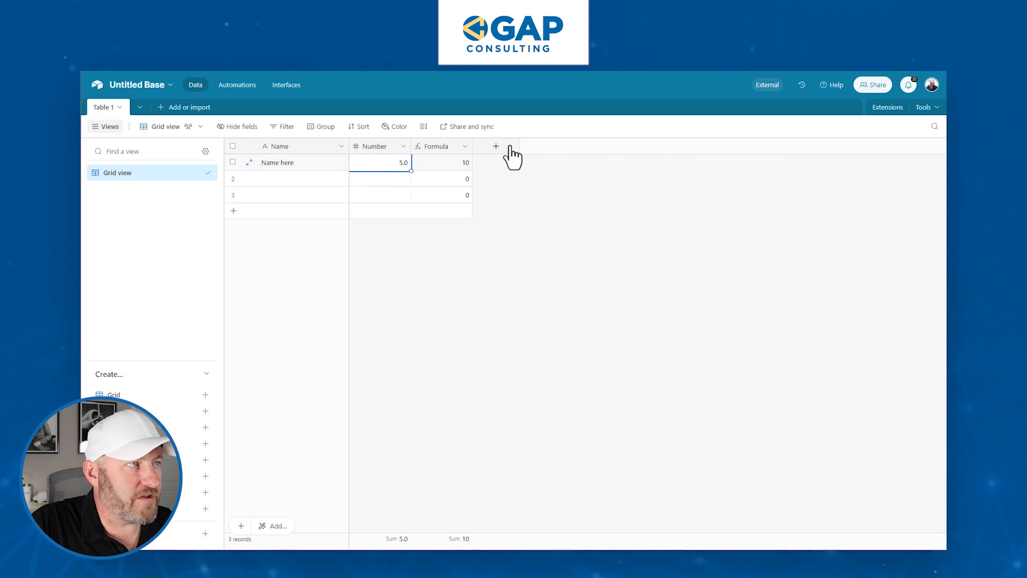
Add a Single Select field with choices A, B and C
left_click(496, 147)
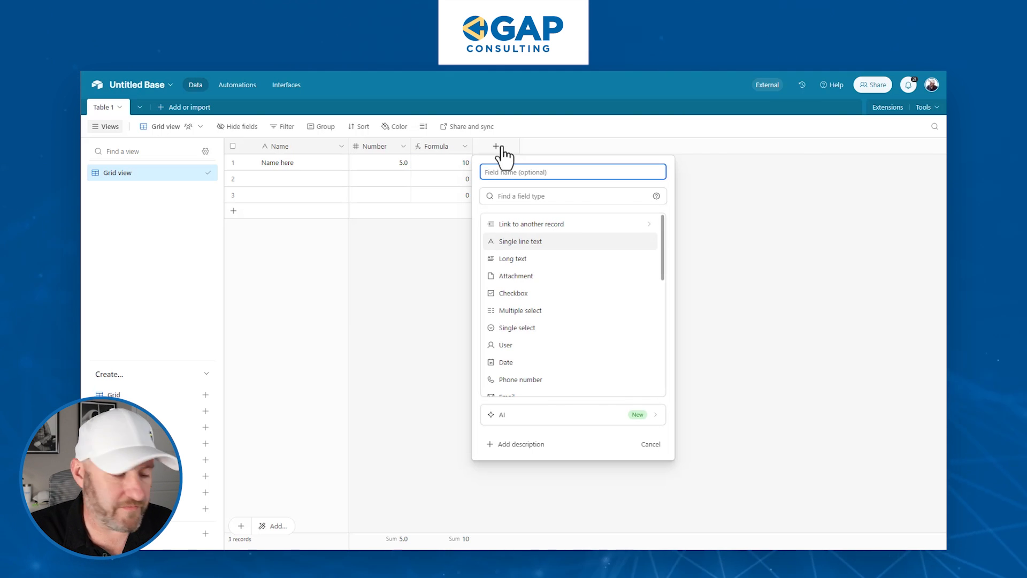
type("s")
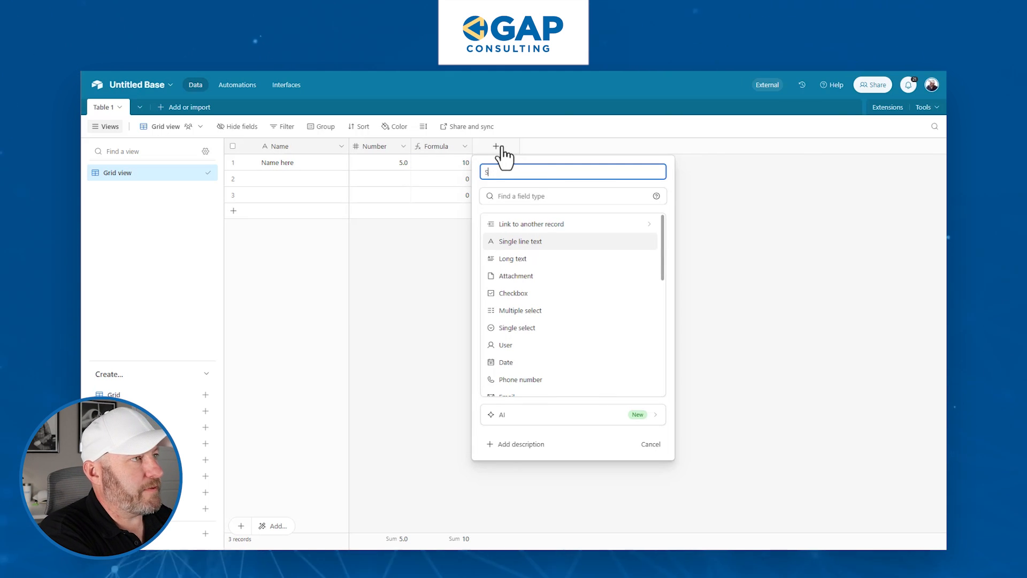
type("ingle Select")
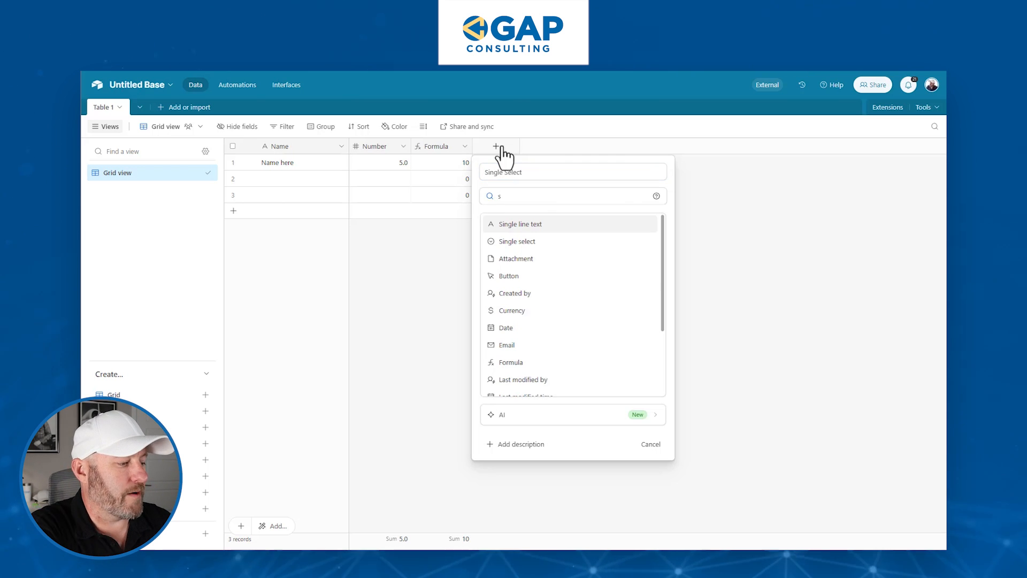
type("ingle")
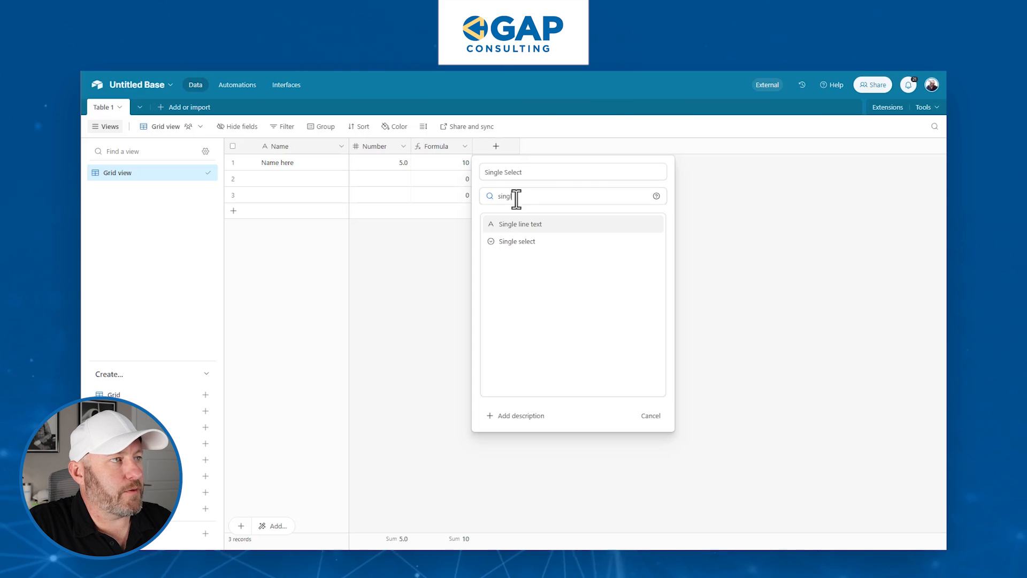
left_click(517, 241)
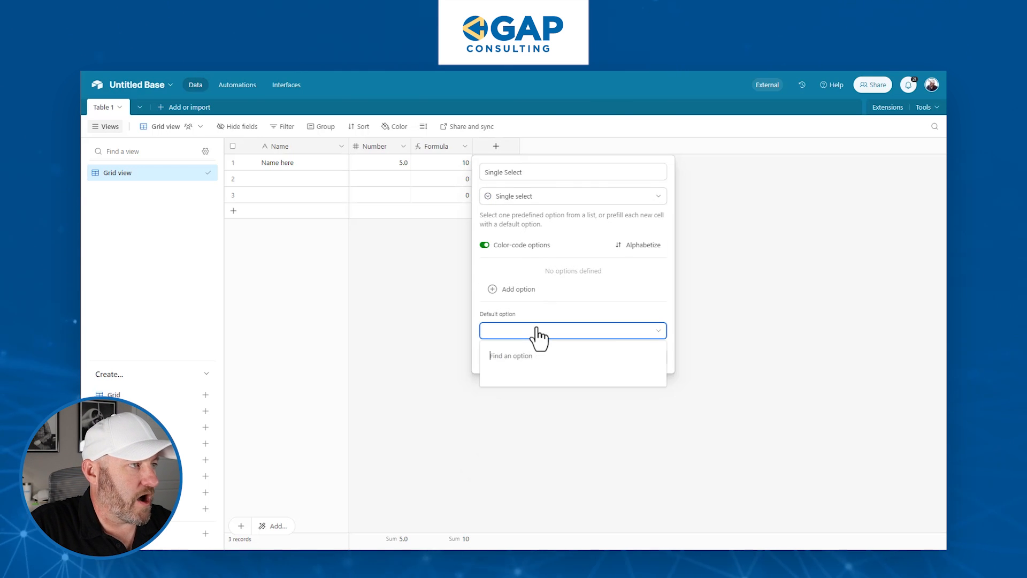
left_click(518, 289)
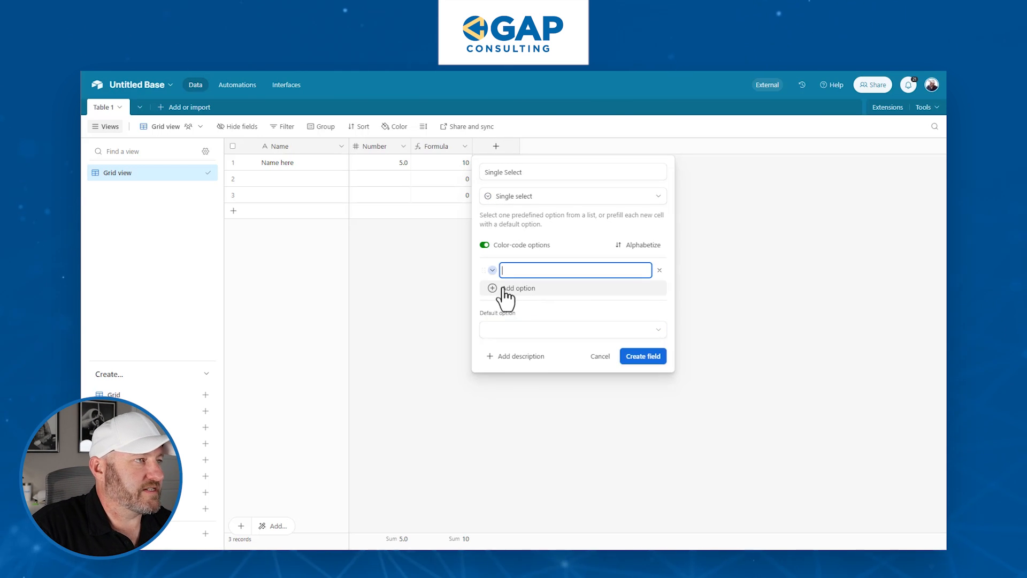
left_click(517, 288)
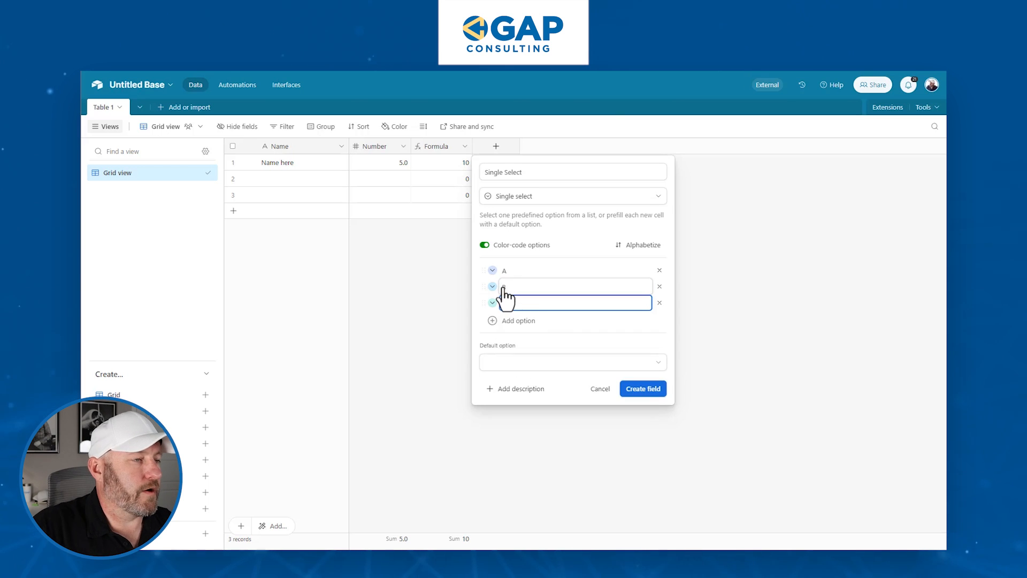
left_click(642, 388)
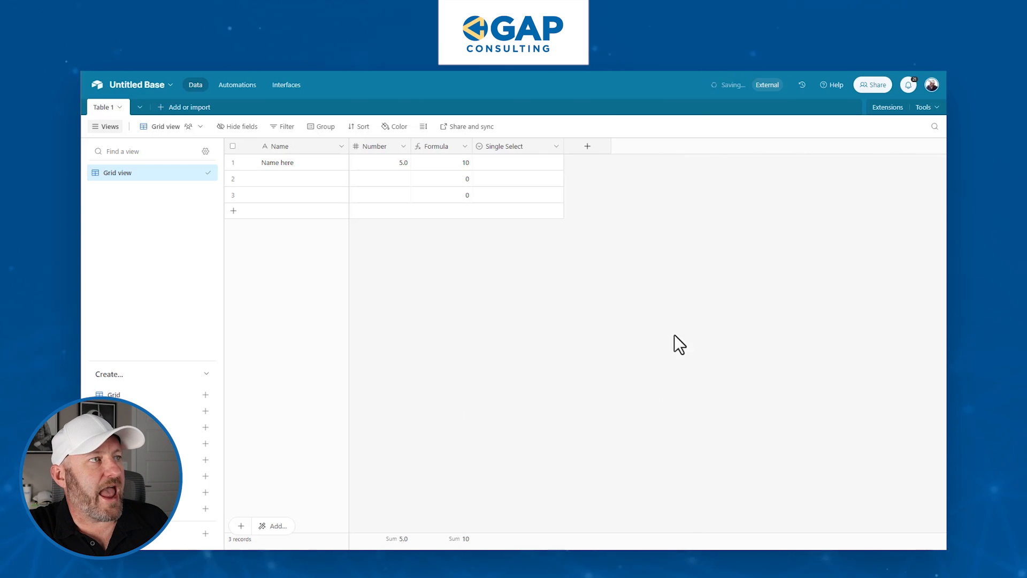
Set the first record's Single Select value to A
left_click(517, 161)
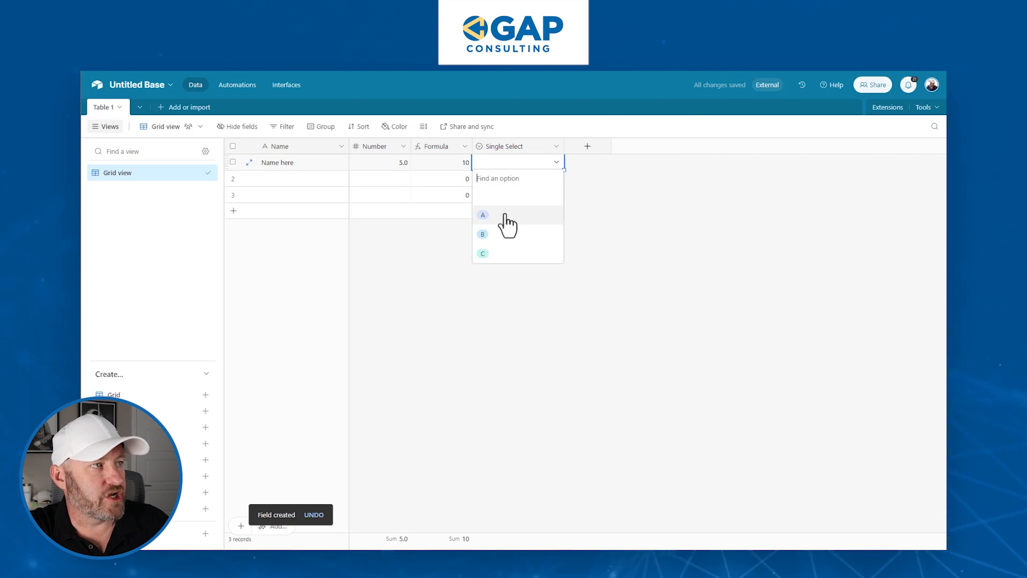
left_click(482, 215)
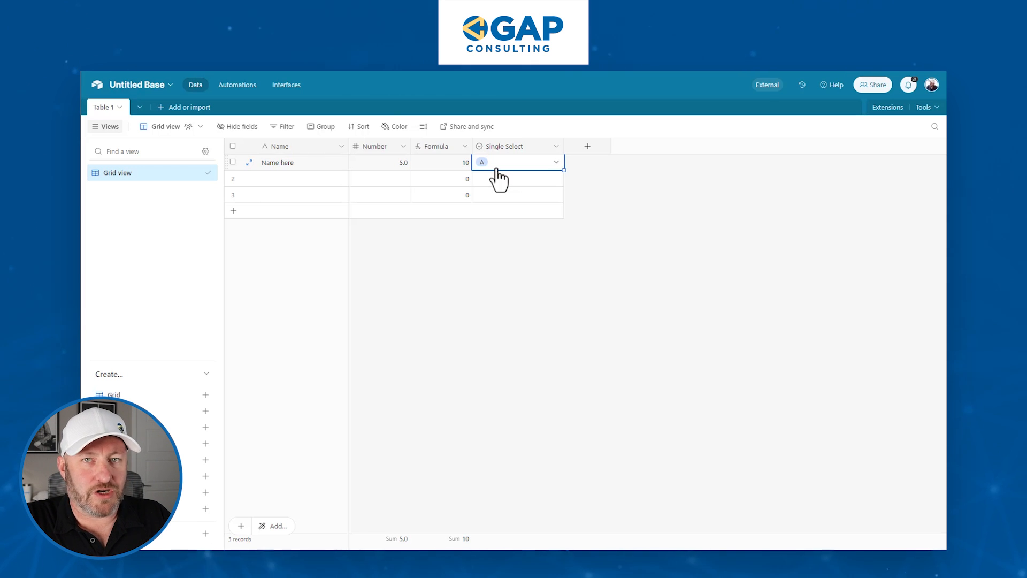
mouse_move(327, 105)
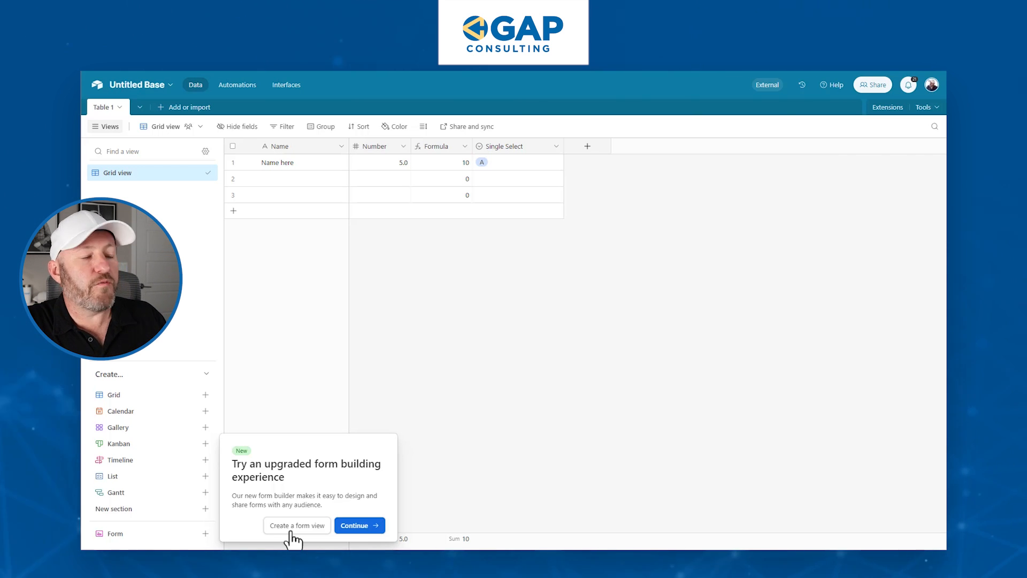
mouse_move(247, 538)
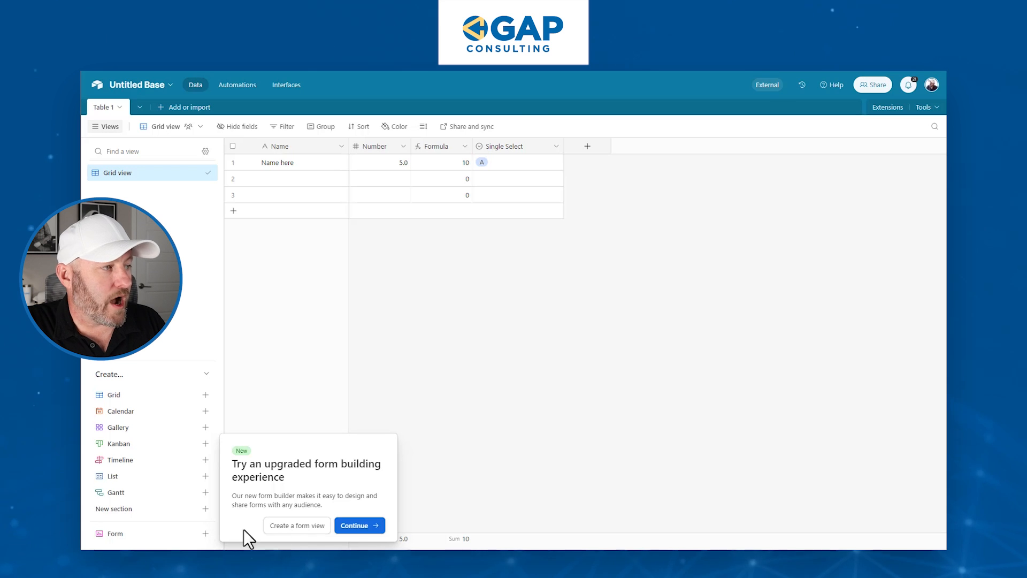
mouse_move(353, 530)
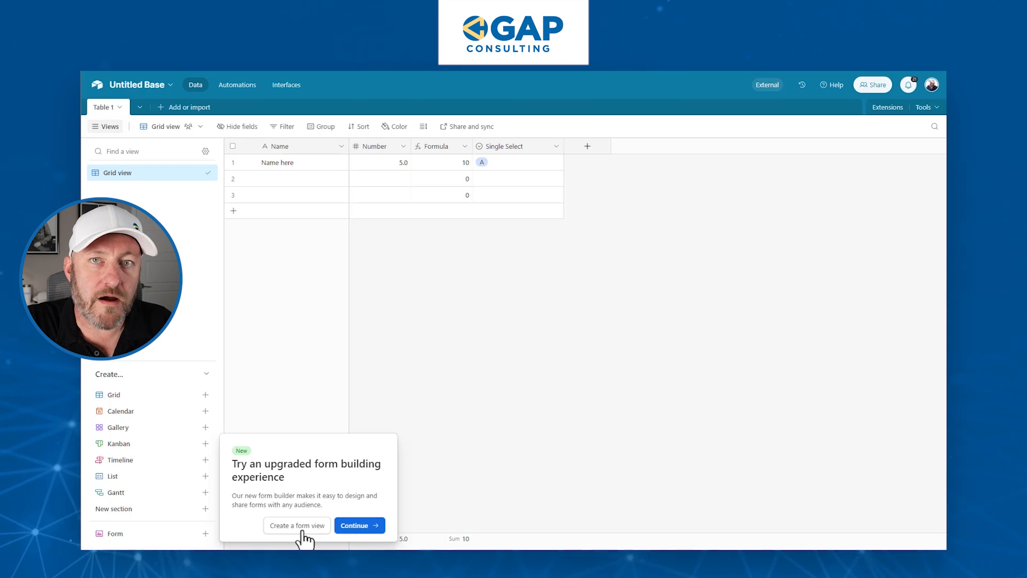
Create a collaborative form view named Form for Table 1
left_click(296, 525)
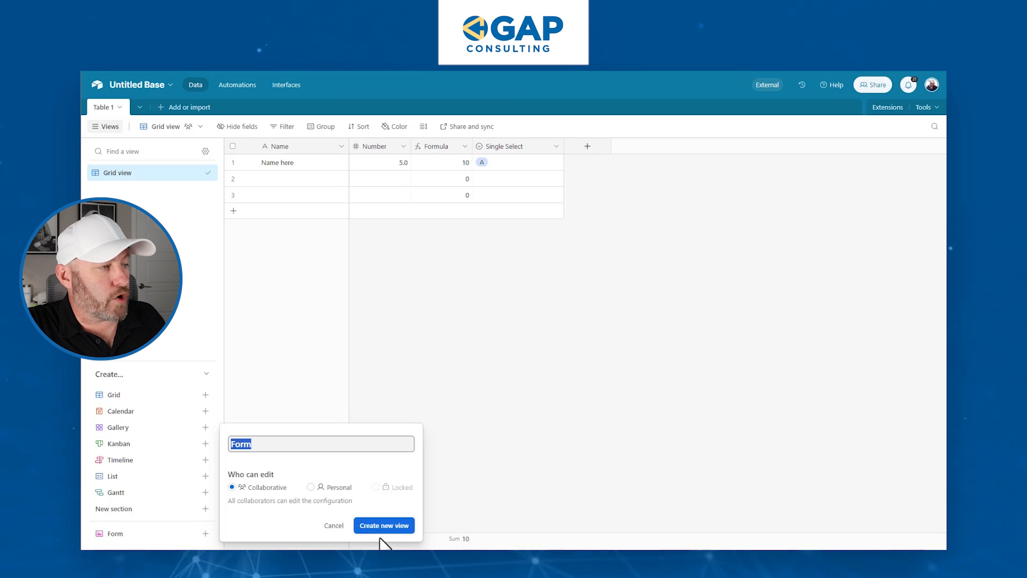
left_click(384, 524)
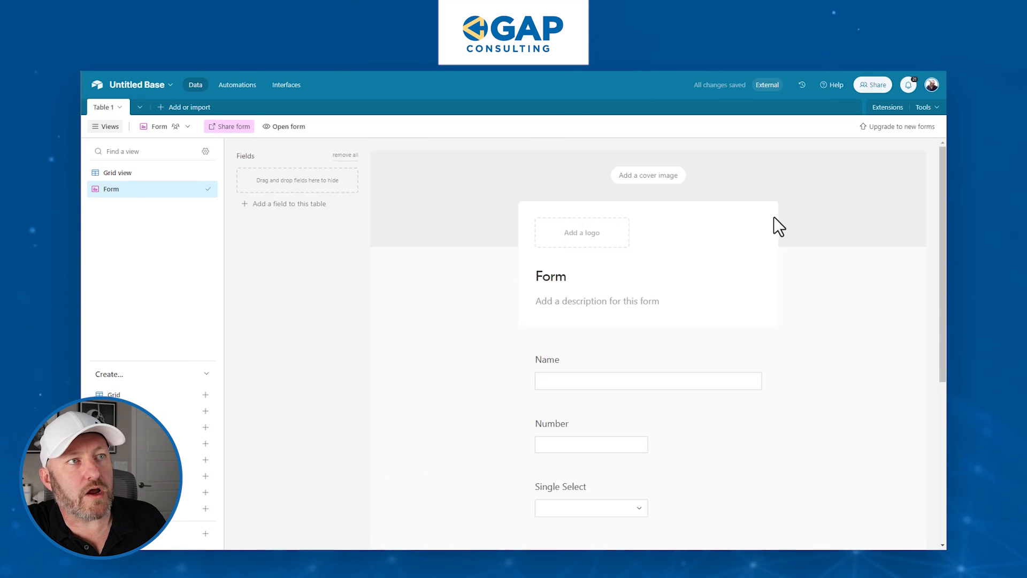
mouse_move(896, 126)
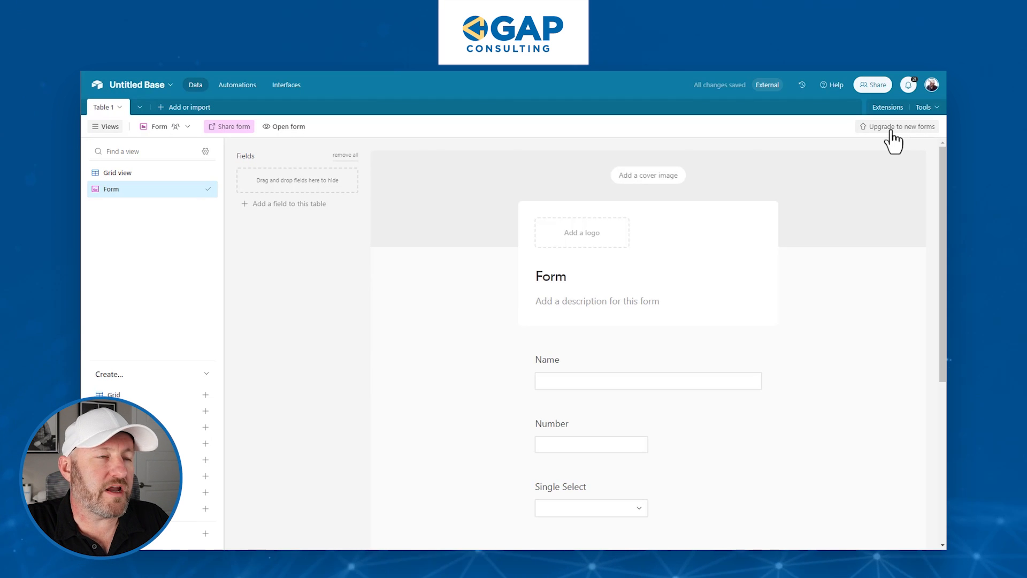
Upgrade the Form to the new form builder, confirming the upgrade
left_click(901, 126)
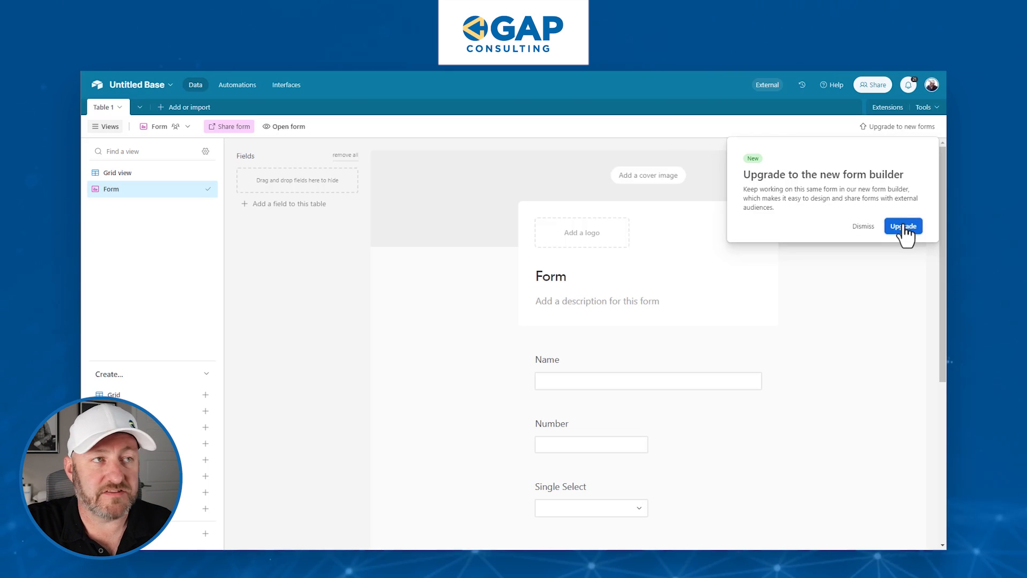
left_click(903, 226)
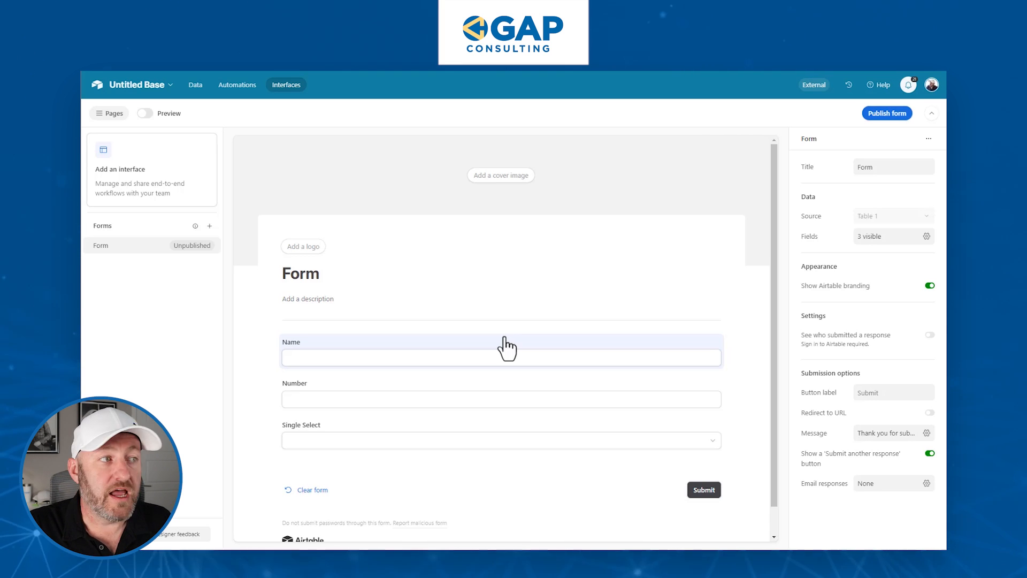
mouse_move(504, 364)
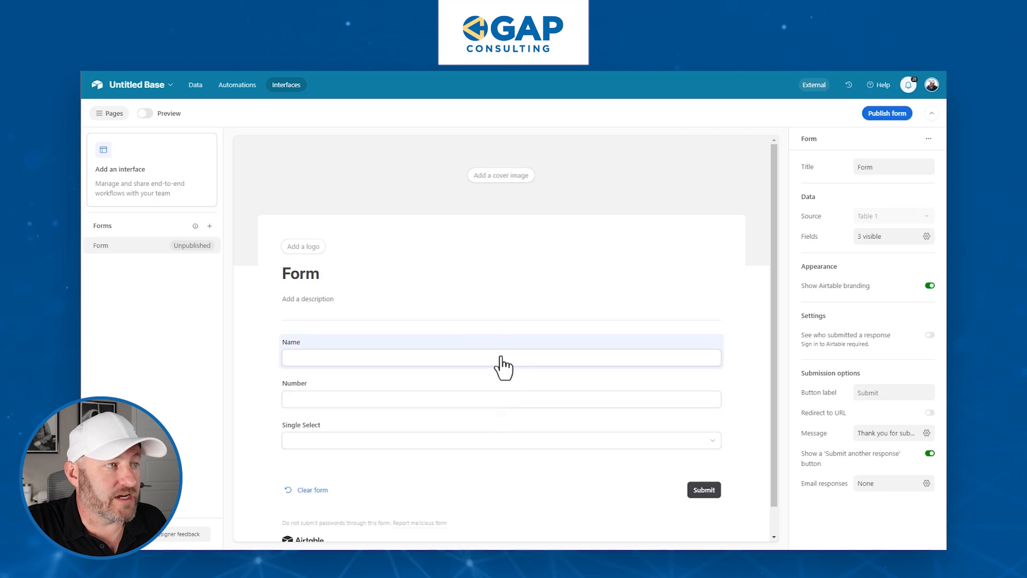
Remove the Name question, then re-show it from the hidden Fields list
left_click(500, 351)
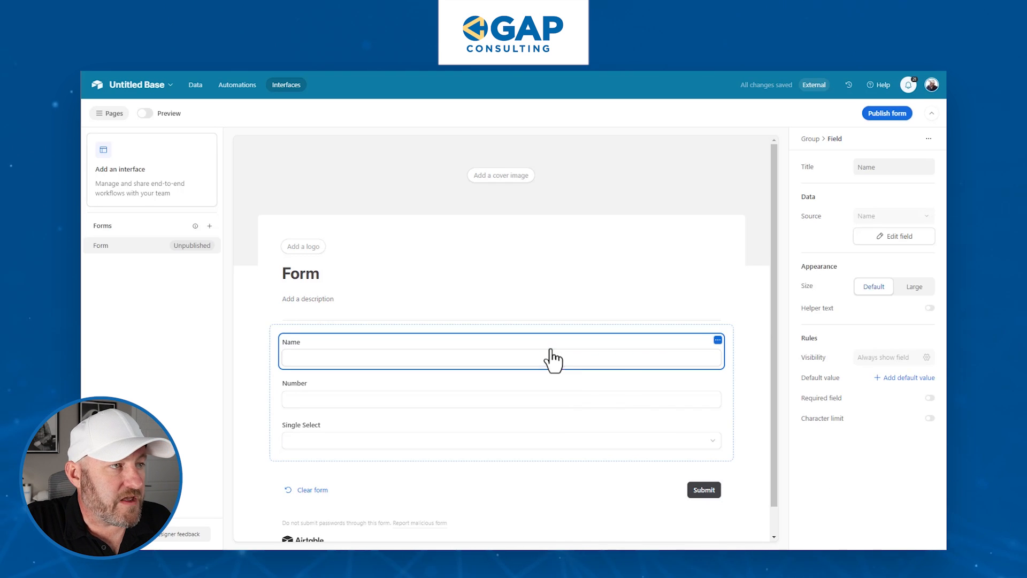
mouse_move(716, 349)
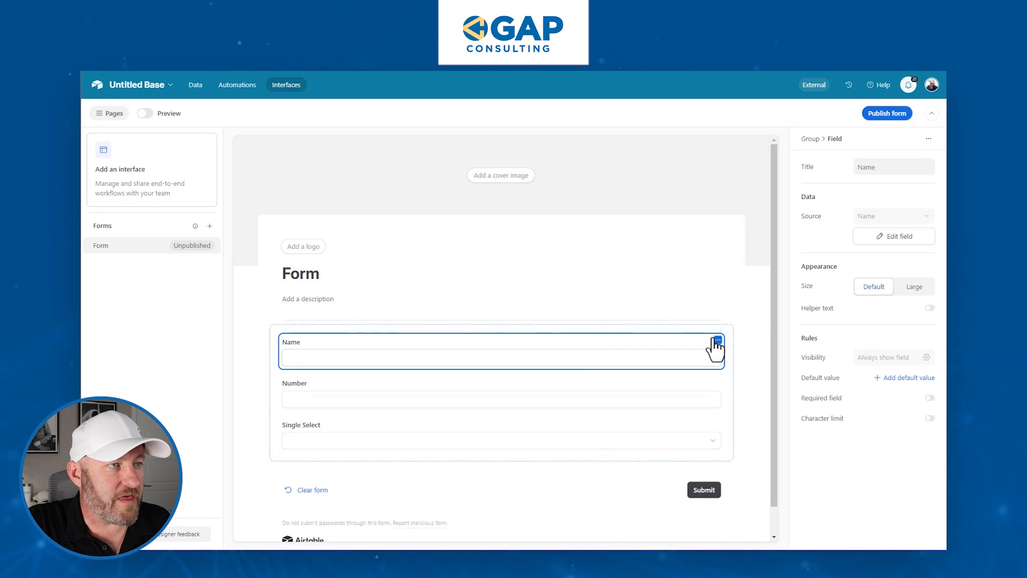
left_click(717, 340)
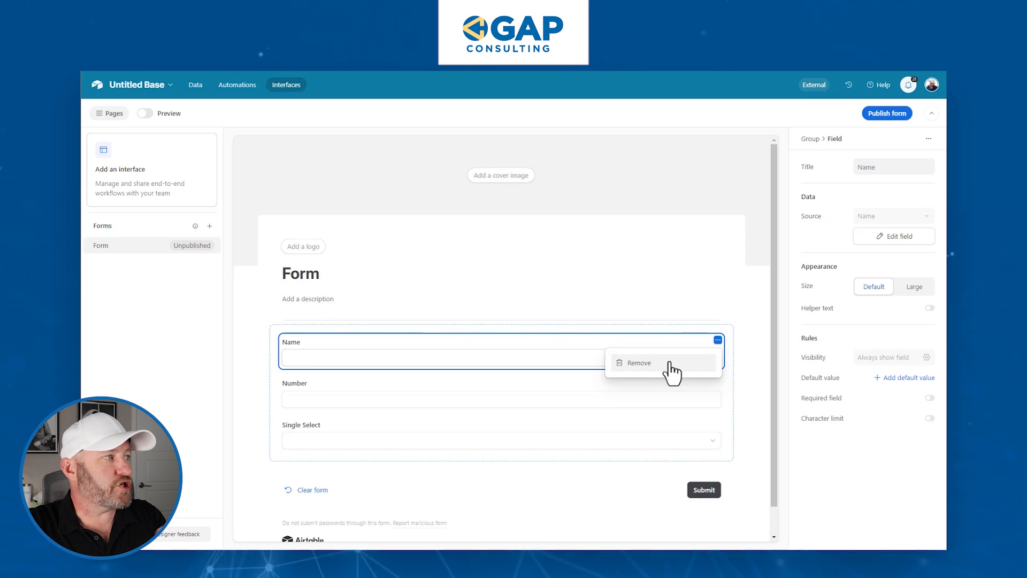
left_click(636, 363)
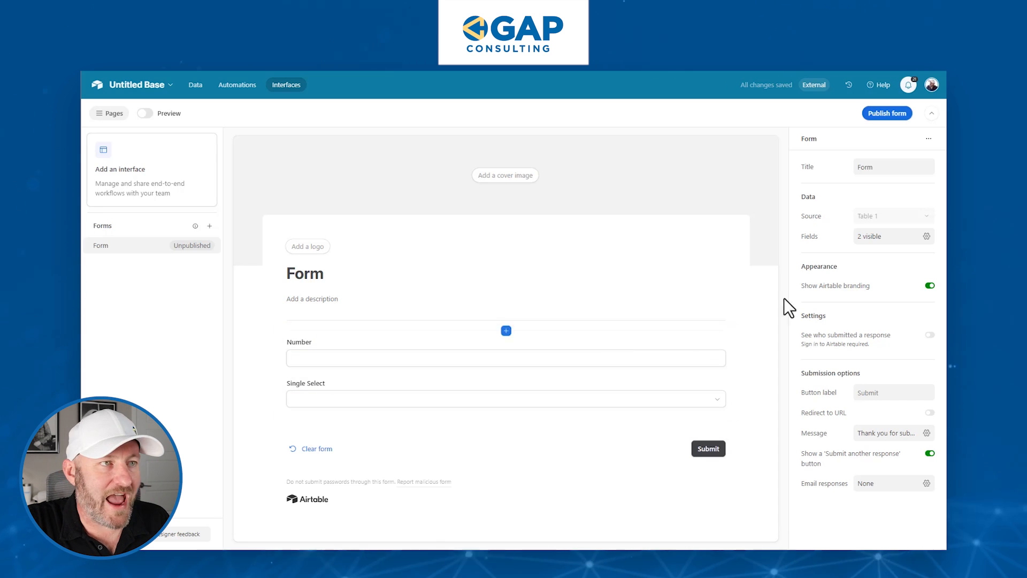
left_click(925, 235)
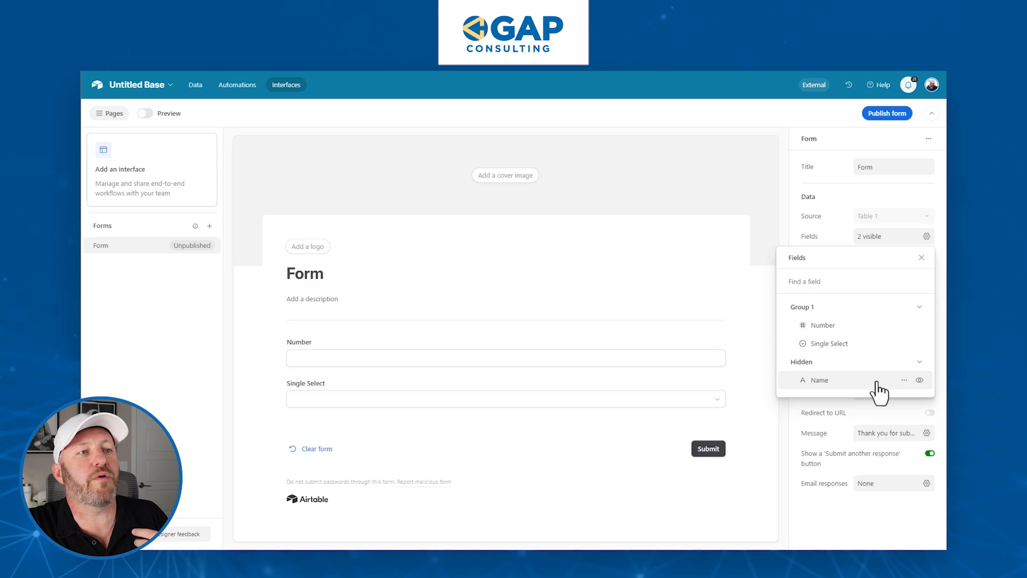
left_click(919, 380)
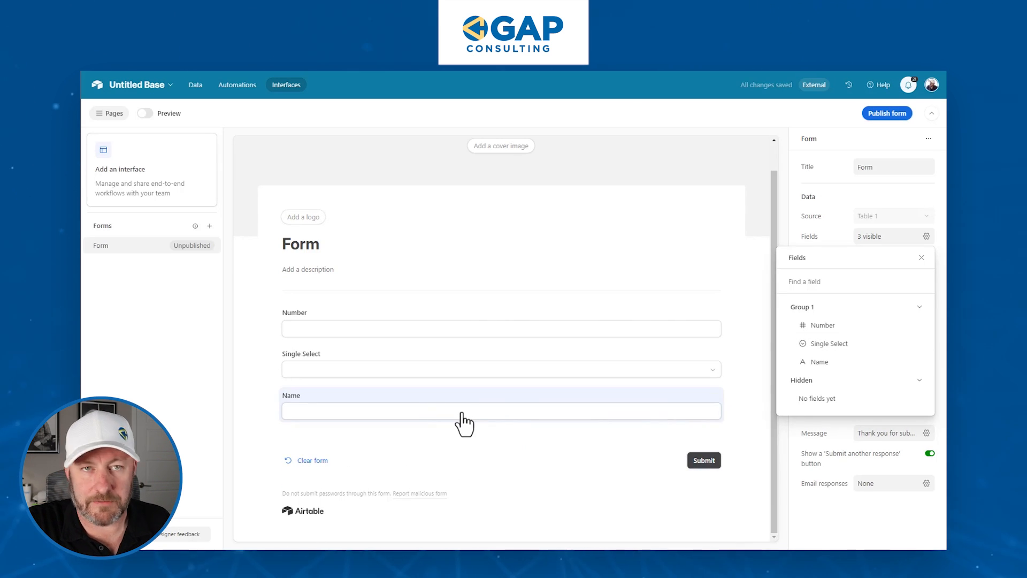
left_click(921, 258)
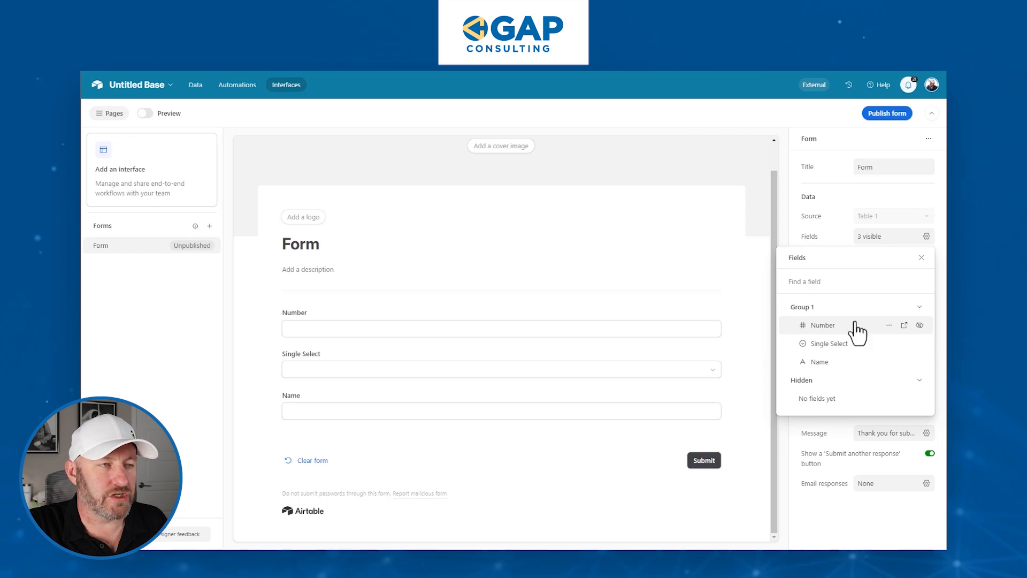
mouse_move(852, 361)
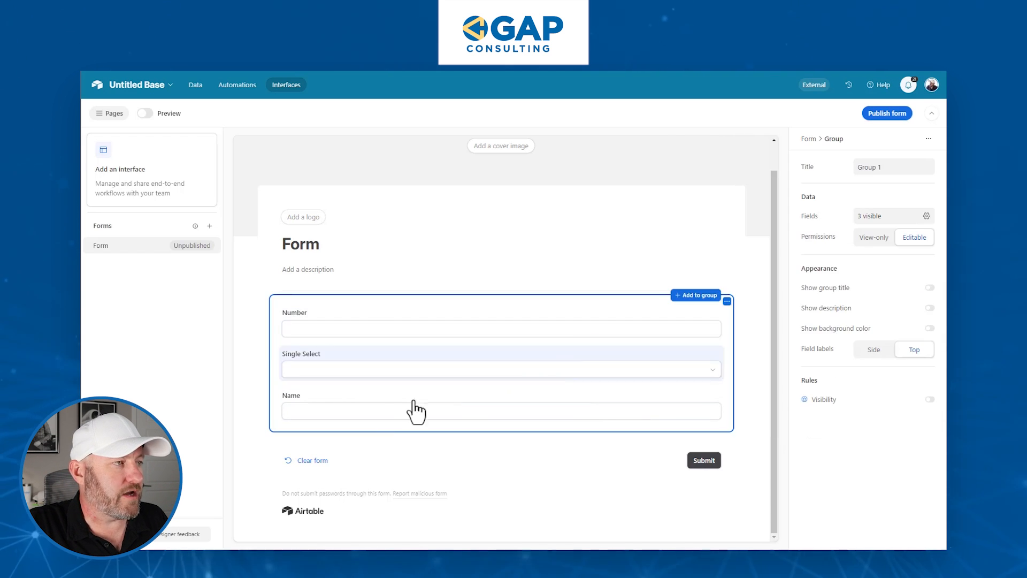
Drag Name beside Number into one row and turn on the group's title
left_click_drag(418, 411, 355, 360)
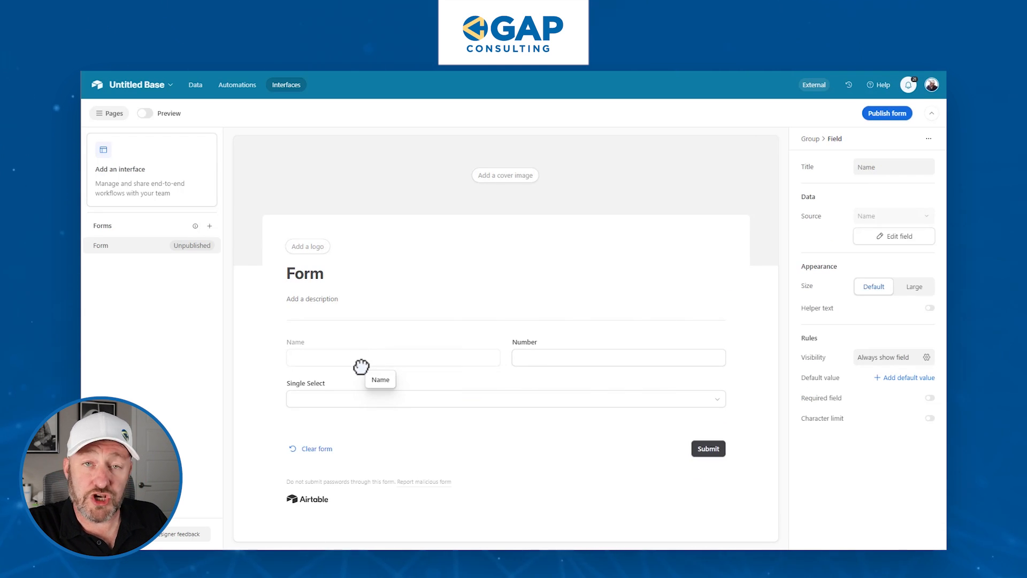
left_click(392, 357)
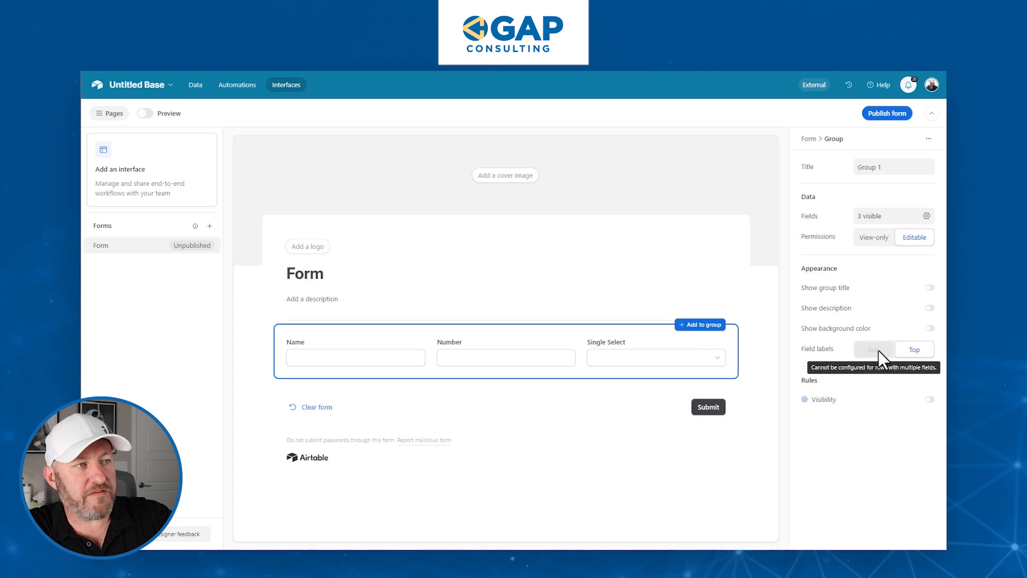
mouse_move(885, 366)
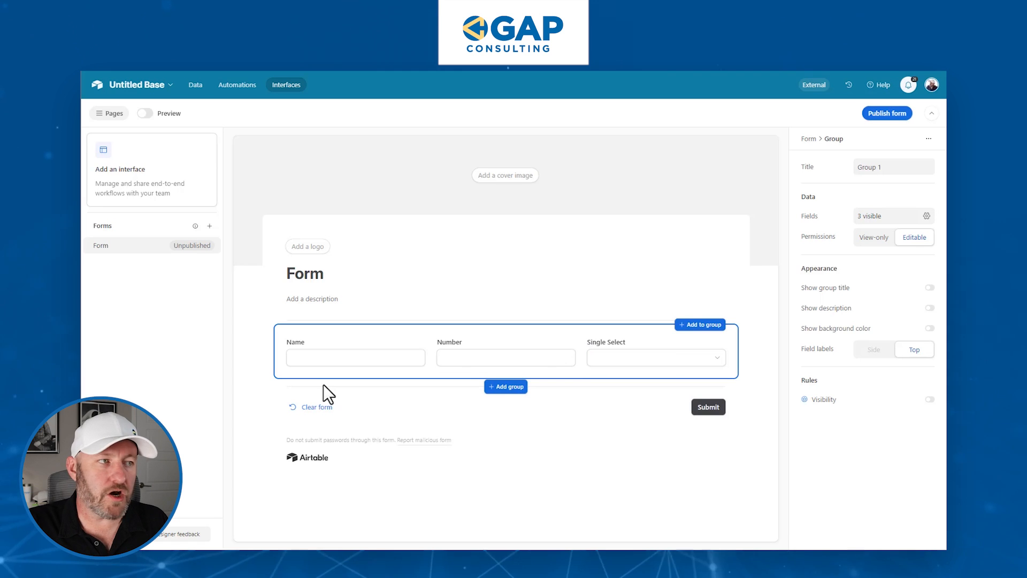
mouse_move(485, 376)
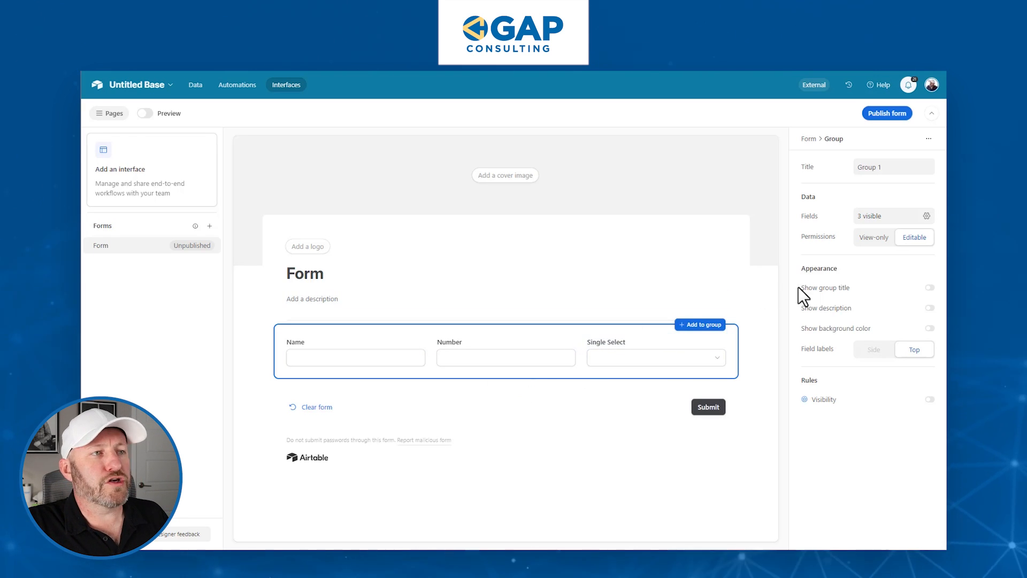
left_click(928, 288)
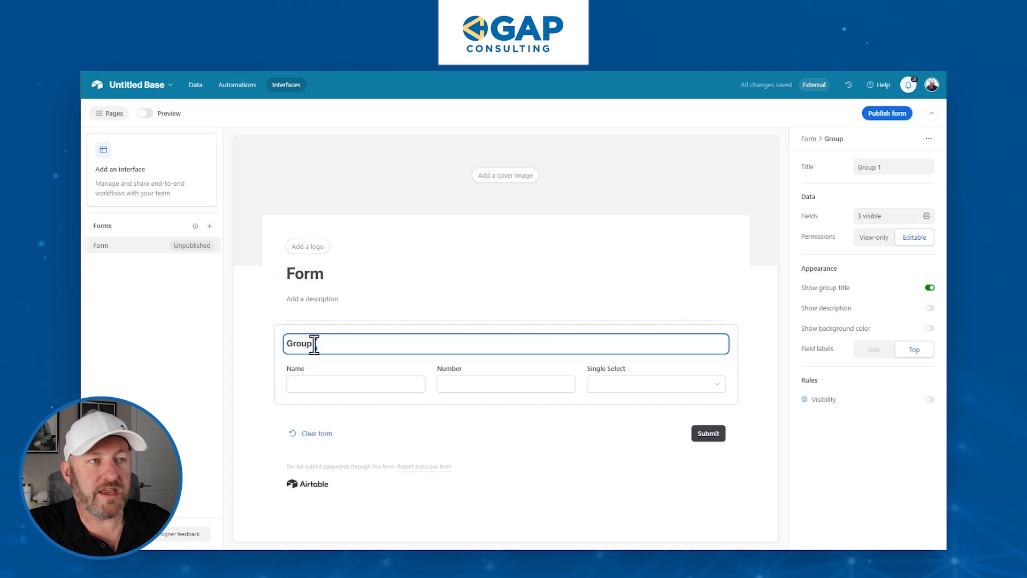
Show the group description and enter 'Submit the date' as its text
left_click(929, 308)
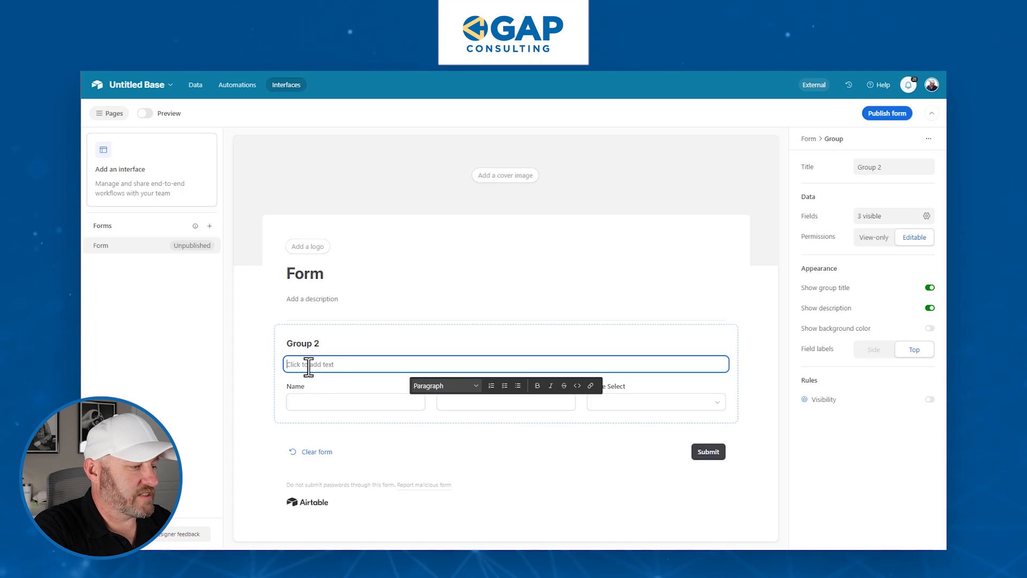
type("Submit")
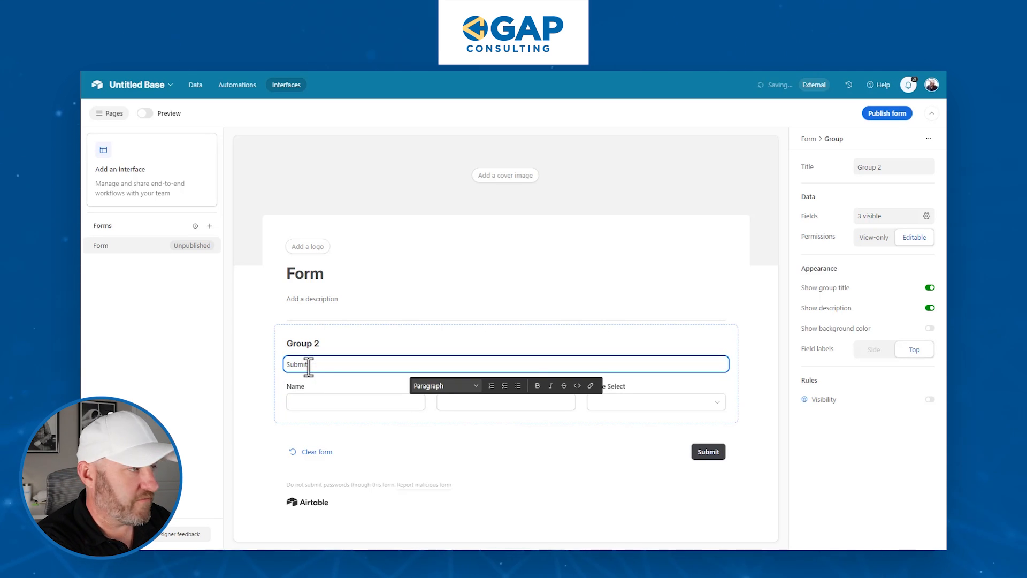
type("the date")
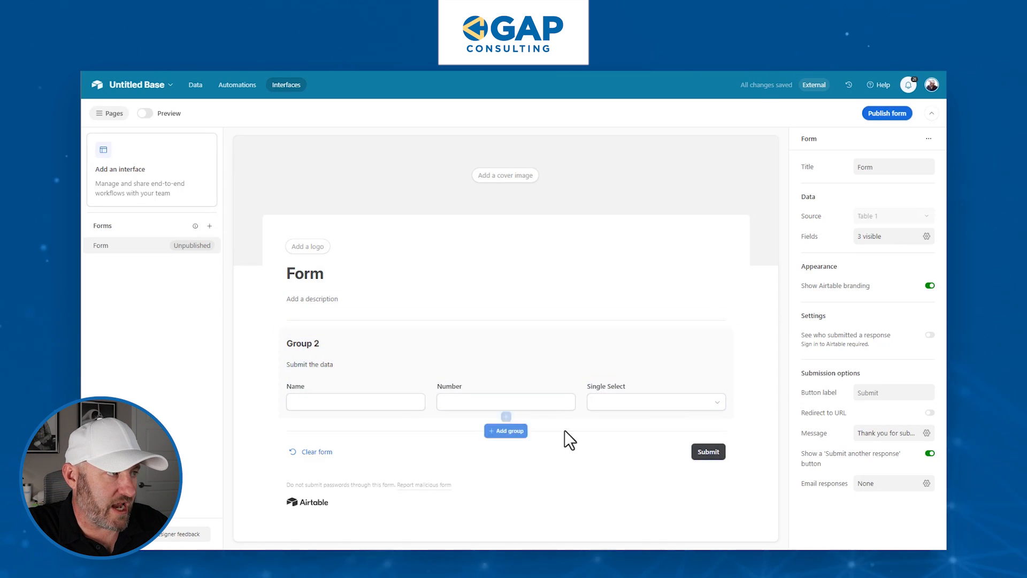
mouse_move(623, 433)
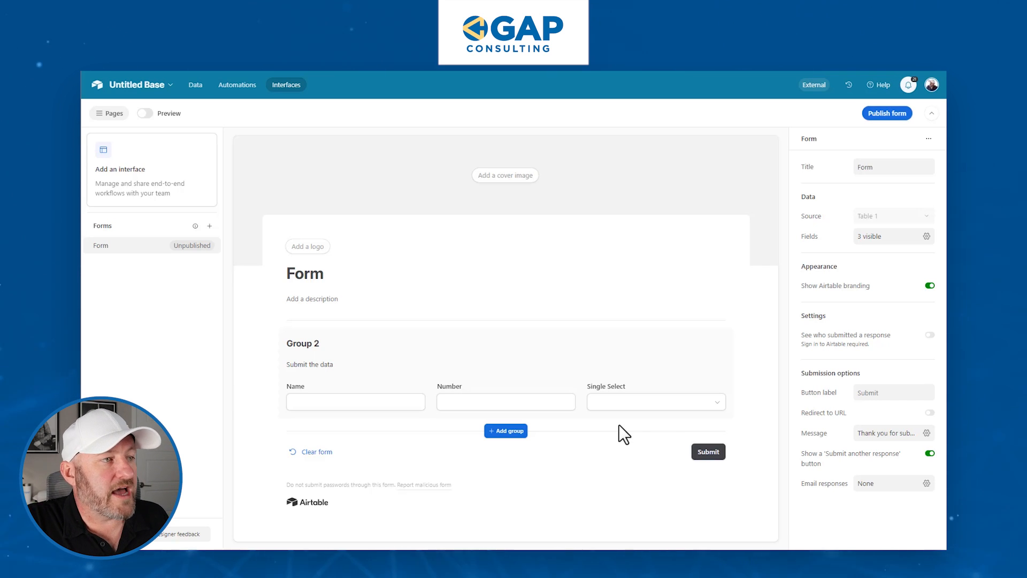
mouse_move(646, 396)
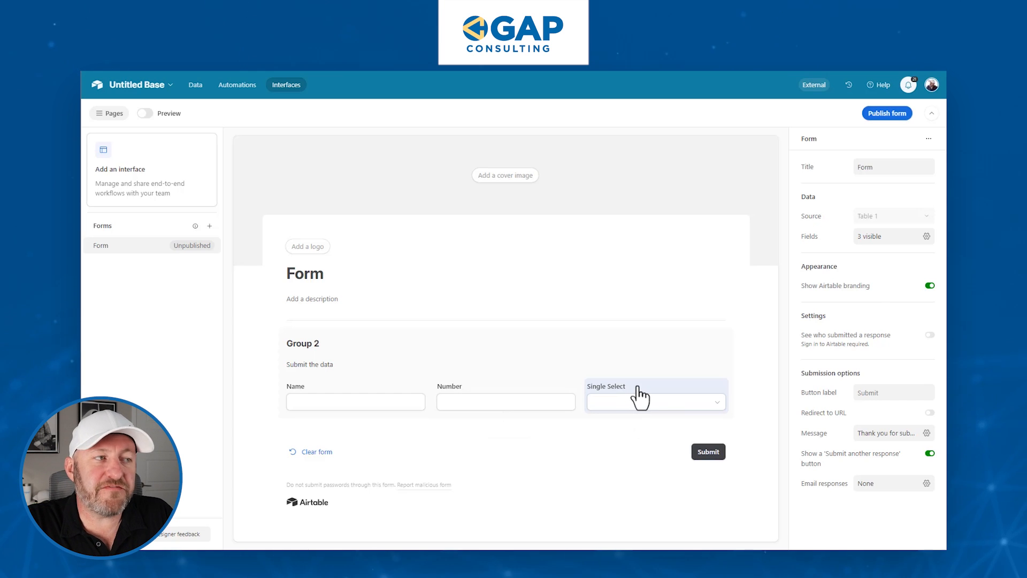
Make Single Select required with default value A
left_click(654, 396)
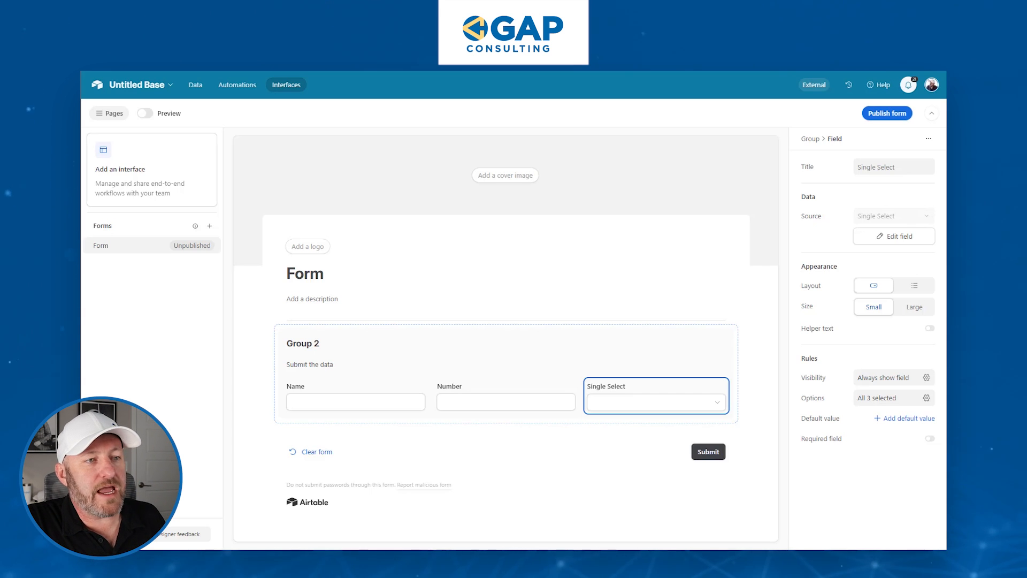
left_click(929, 438)
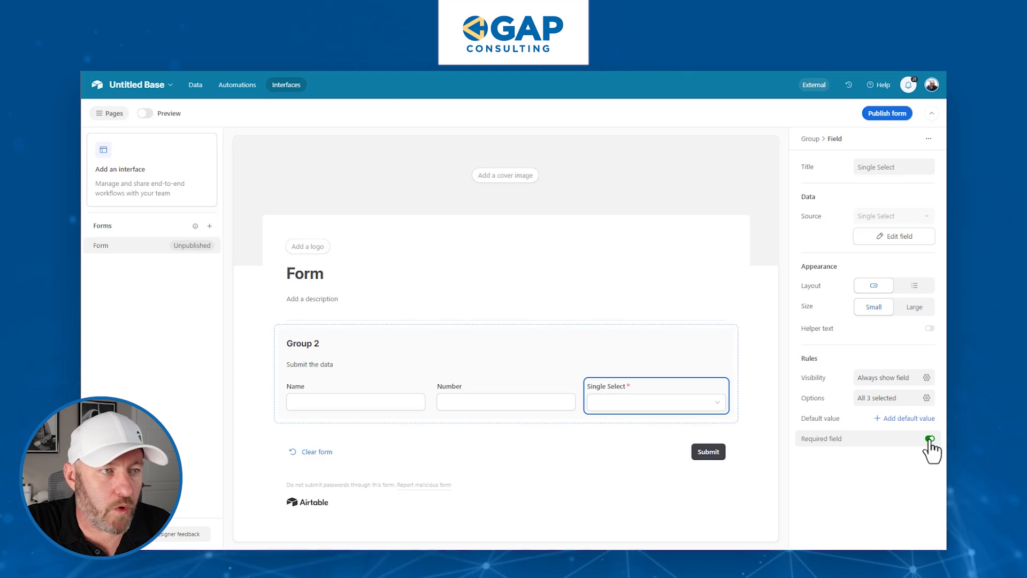
left_click(928, 438)
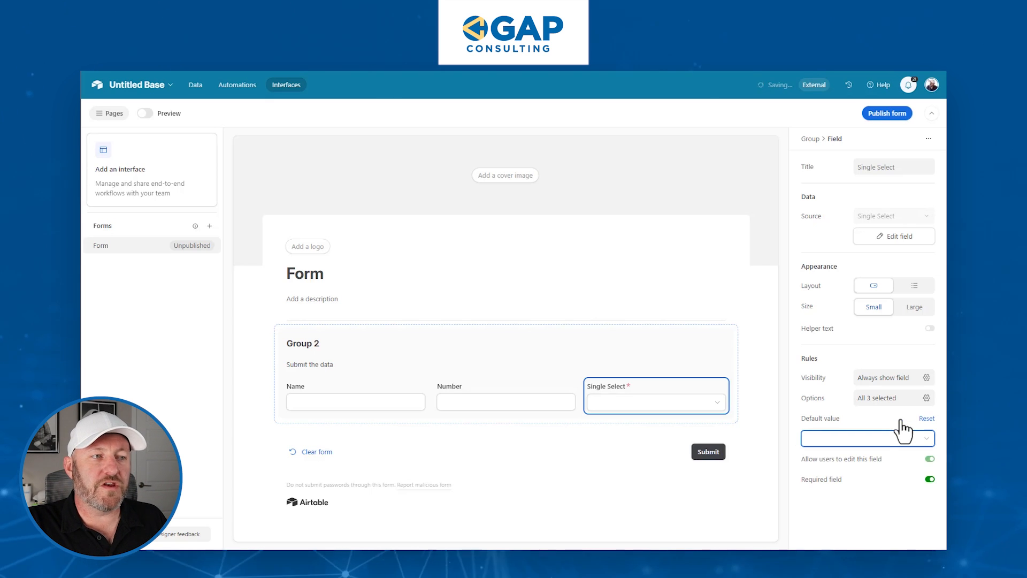
left_click(865, 437)
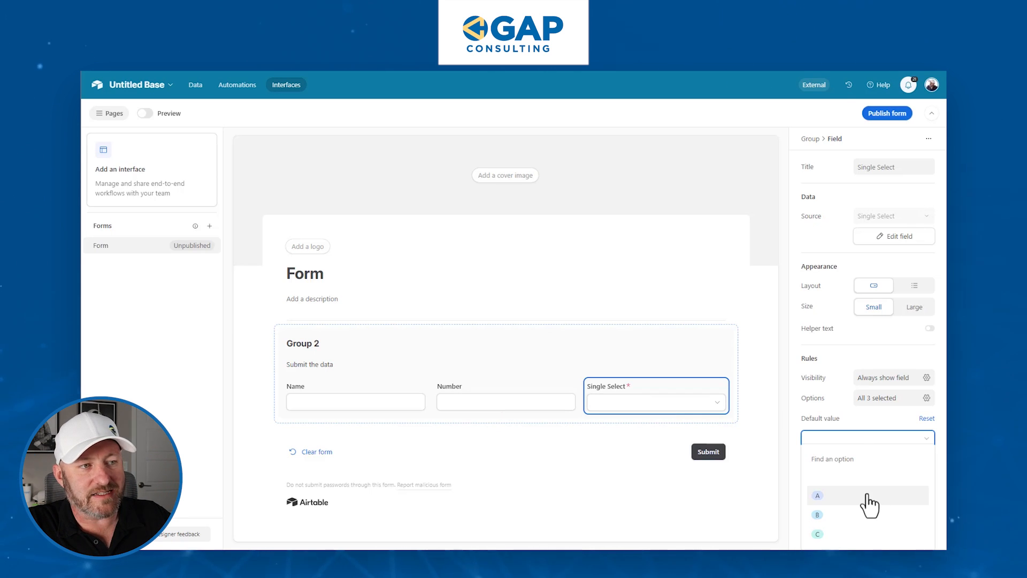
left_click(816, 495)
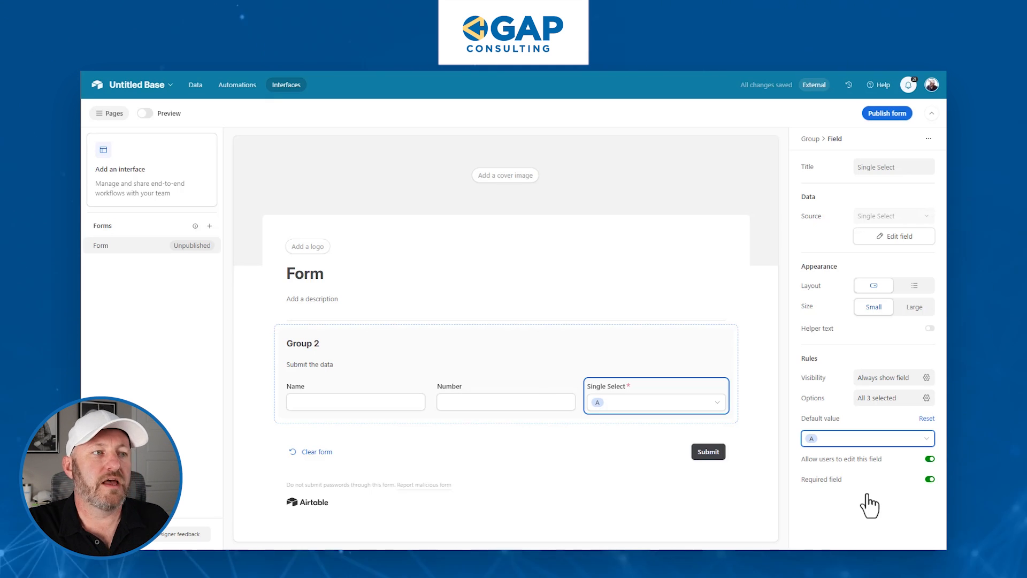
left_click(504, 401)
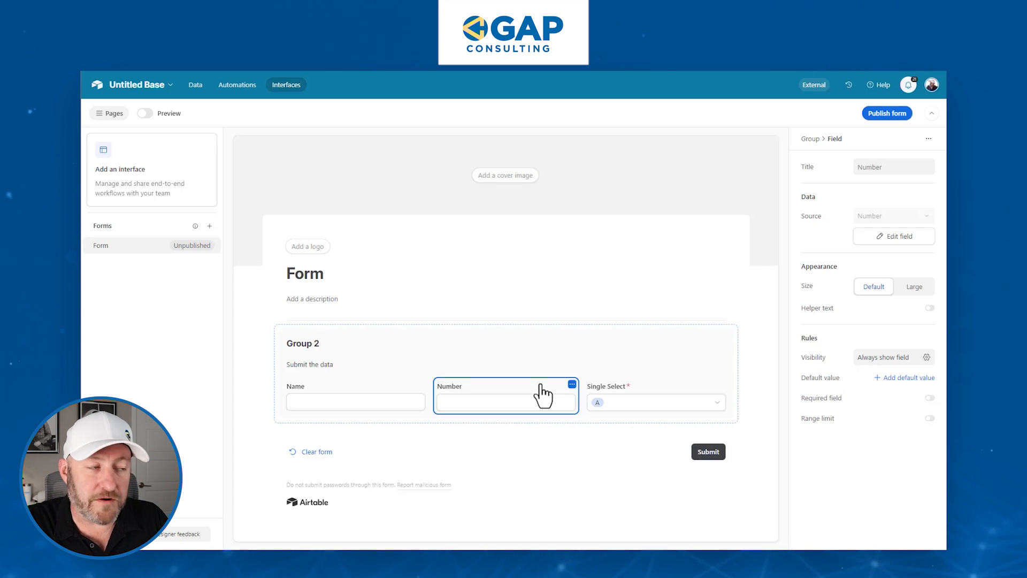
mouse_move(500, 398)
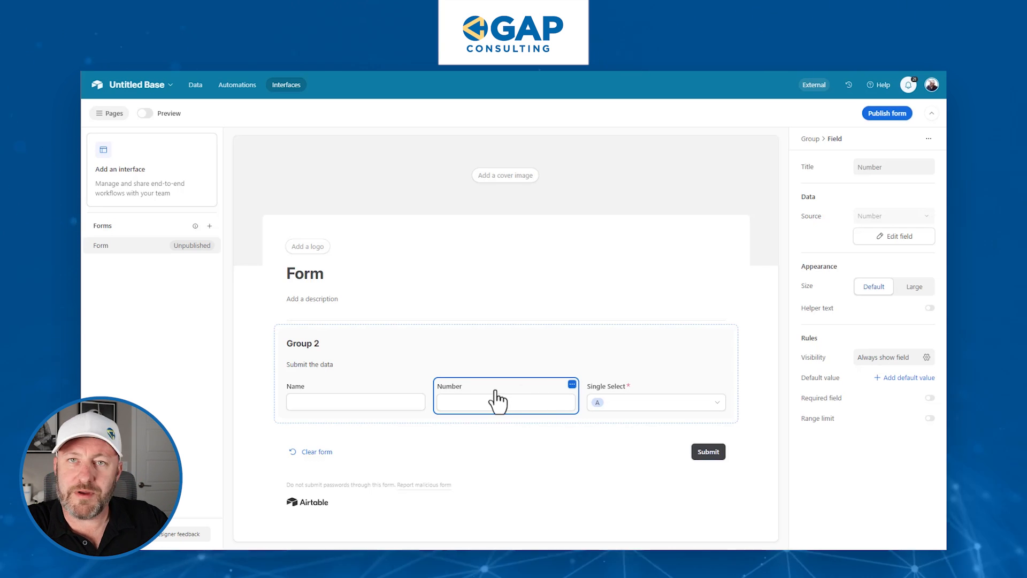
mouse_move(930, 423)
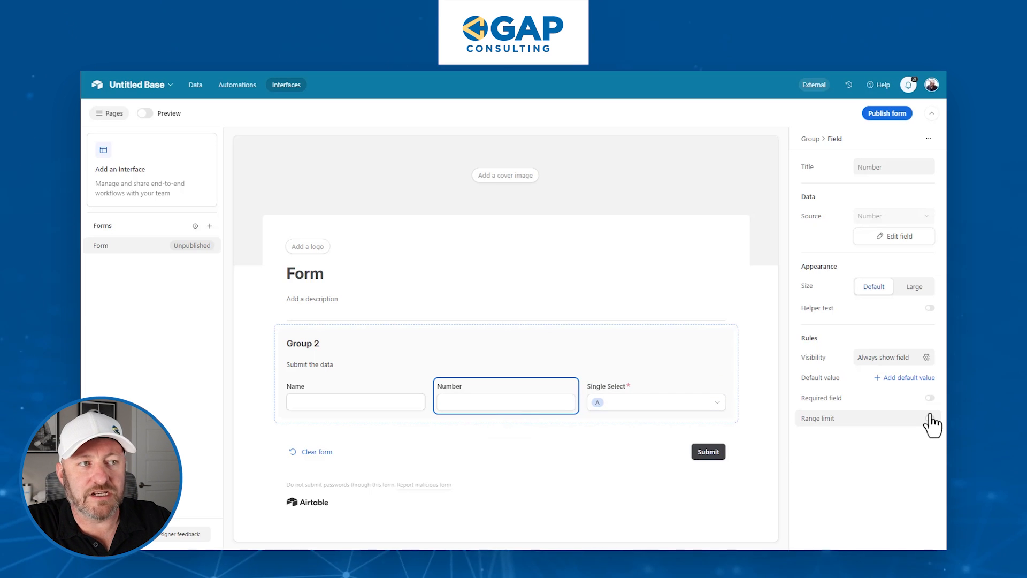
Enable a range limit on Number with Maximum 100
left_click(928, 419)
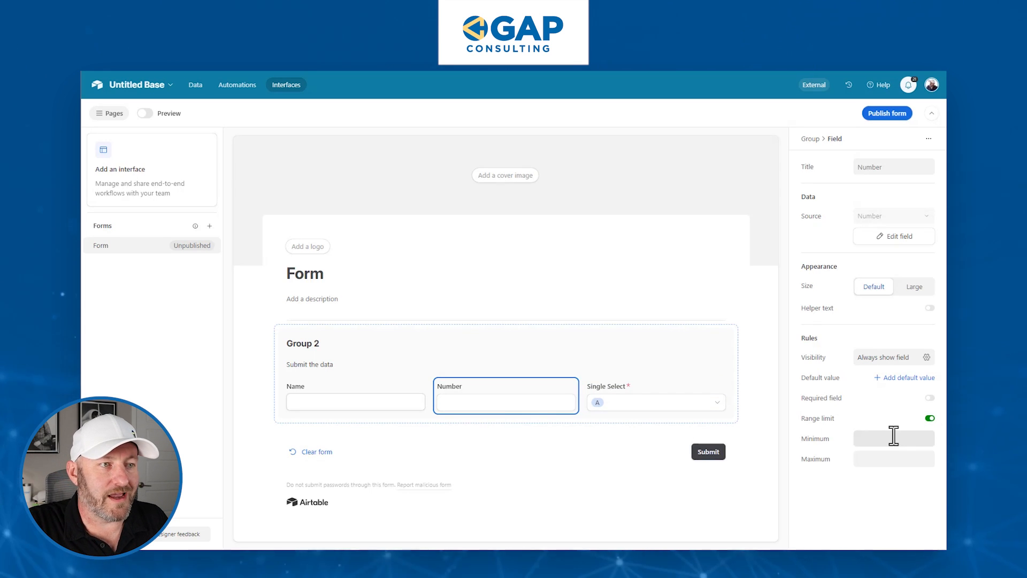
left_click(893, 458)
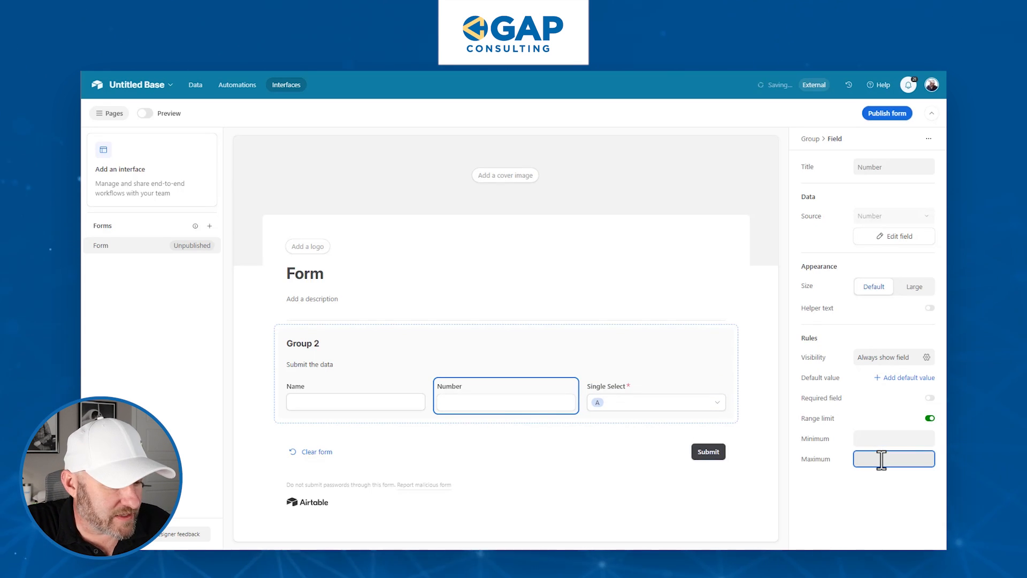
type("100")
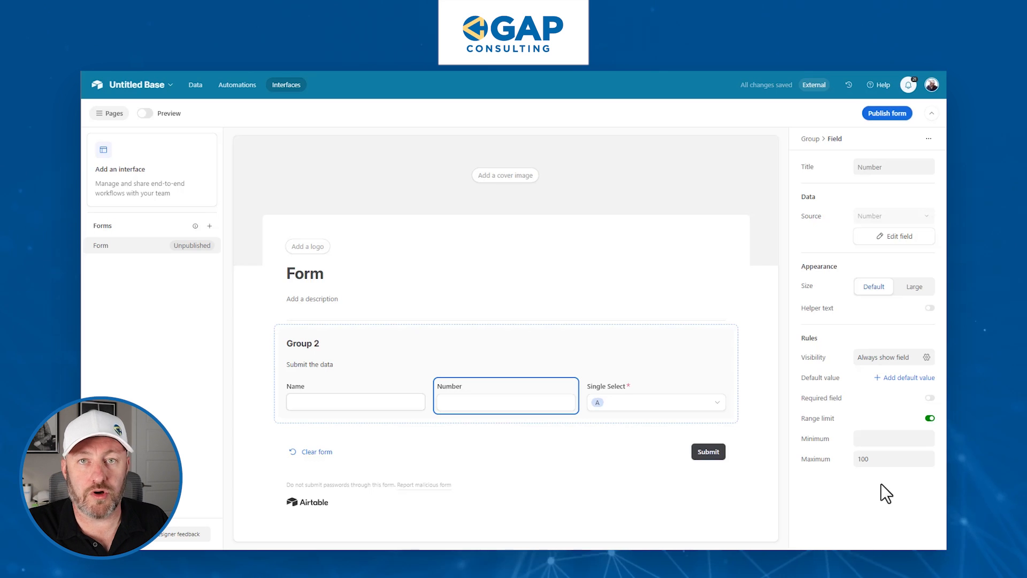
Enable a character limit on Name with Maximum 50
left_click(355, 401)
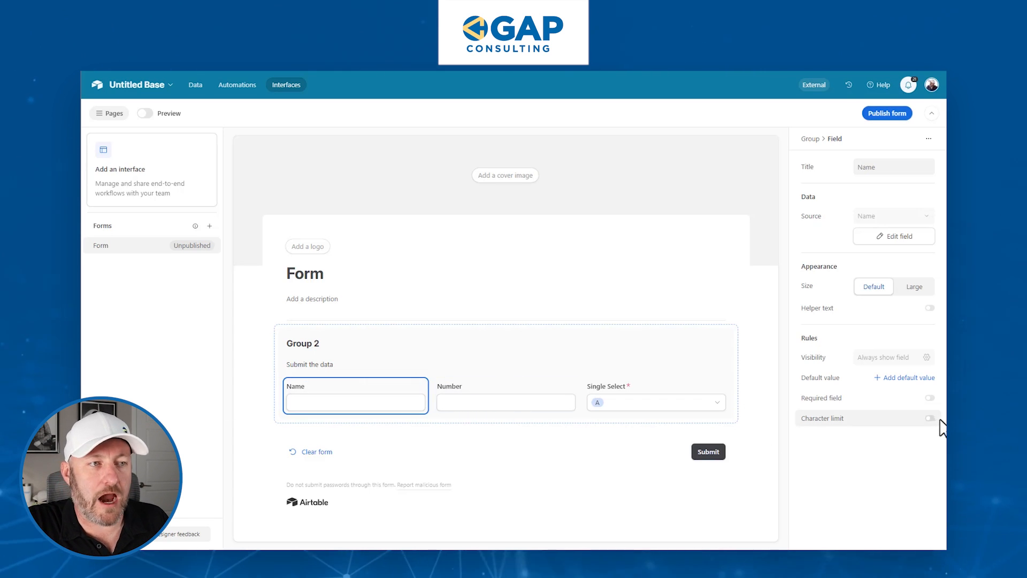
left_click(928, 419)
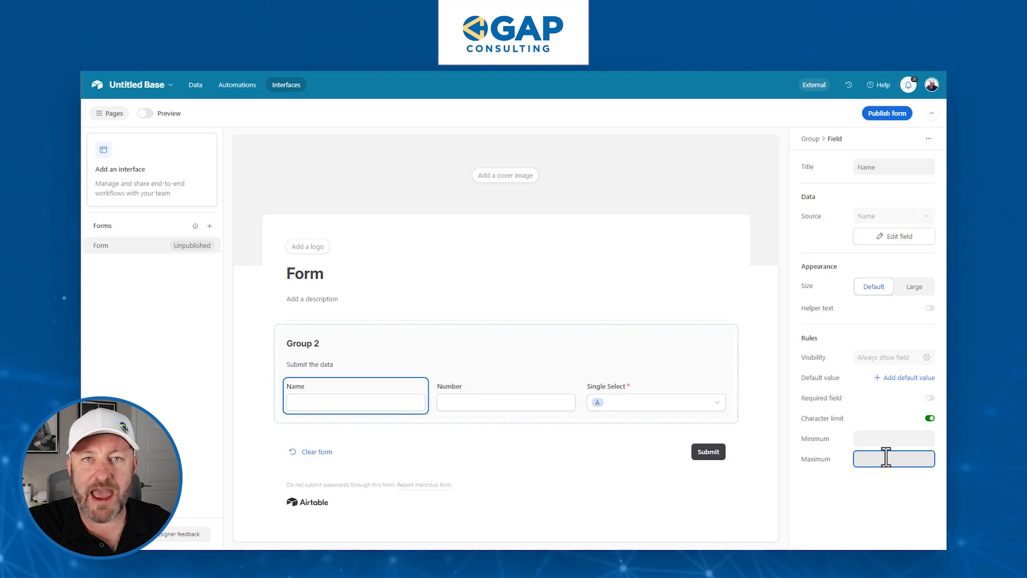
type("50")
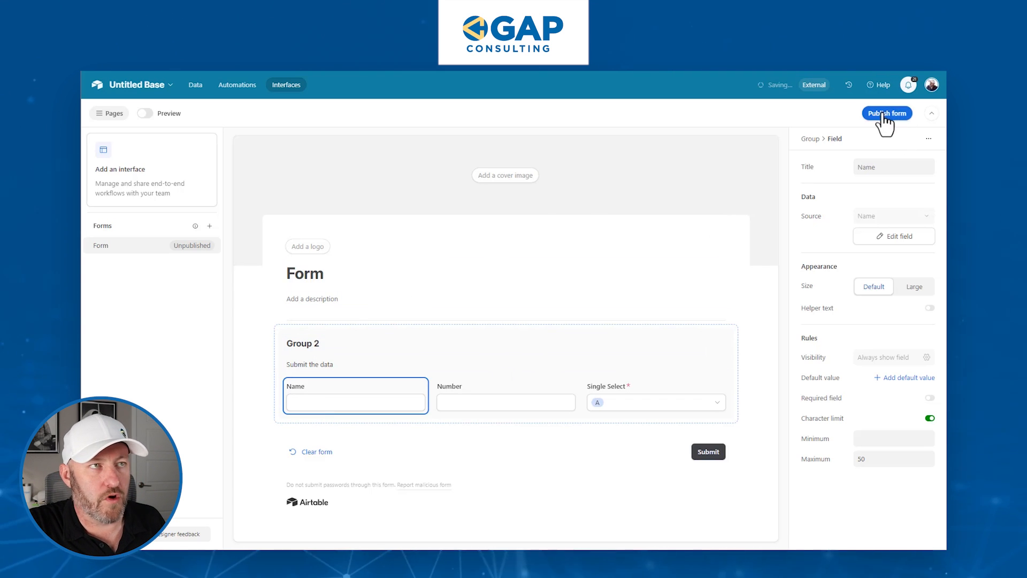
Publish the form and share it with Anyone on the web
left_click(887, 112)
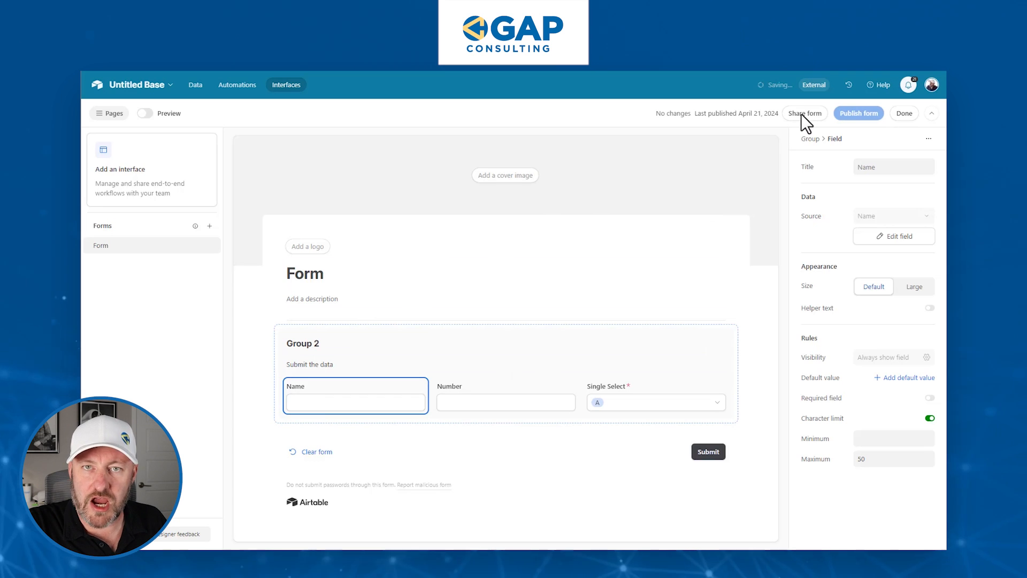
left_click(805, 112)
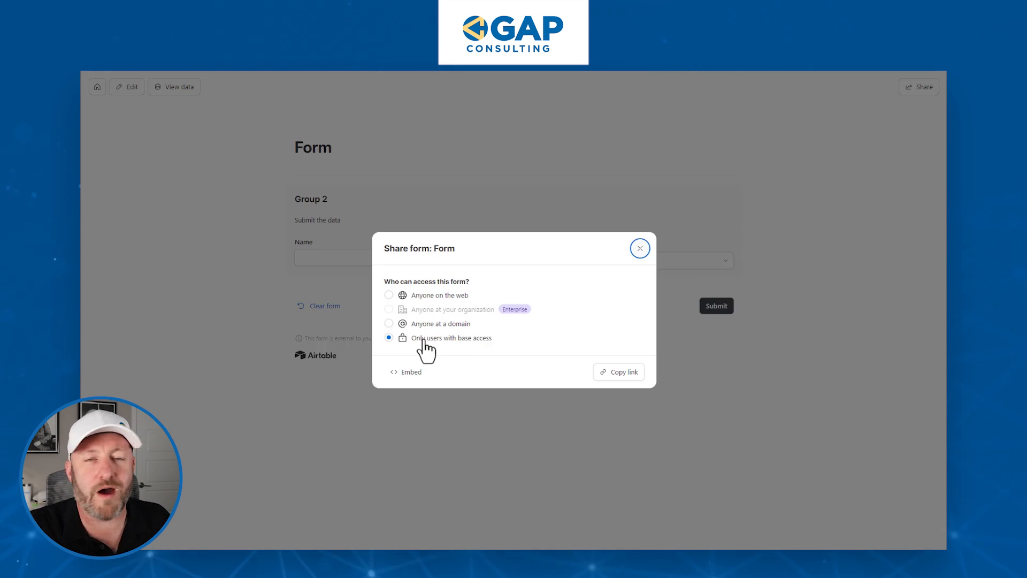
mouse_move(437, 306)
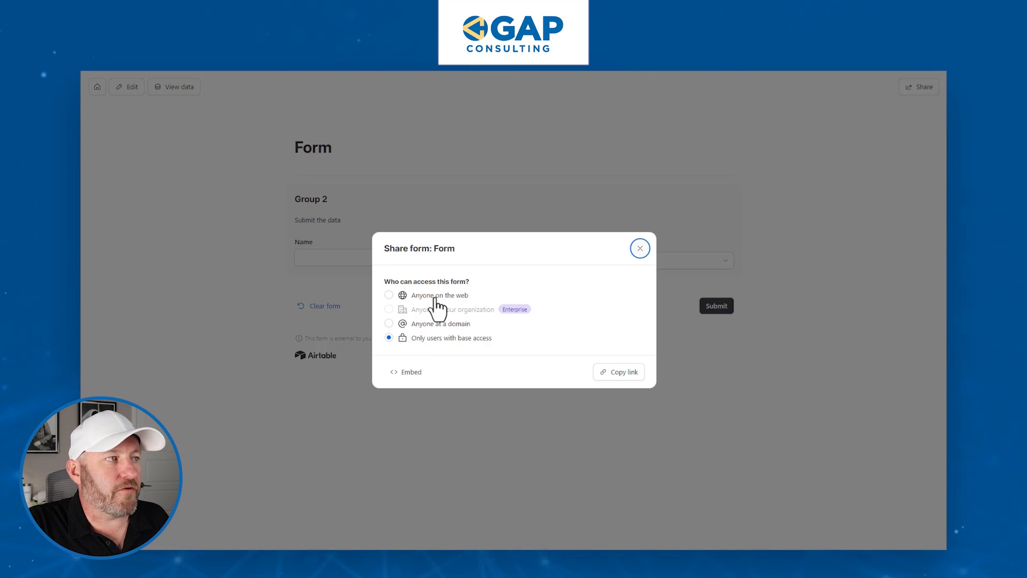
left_click(389, 295)
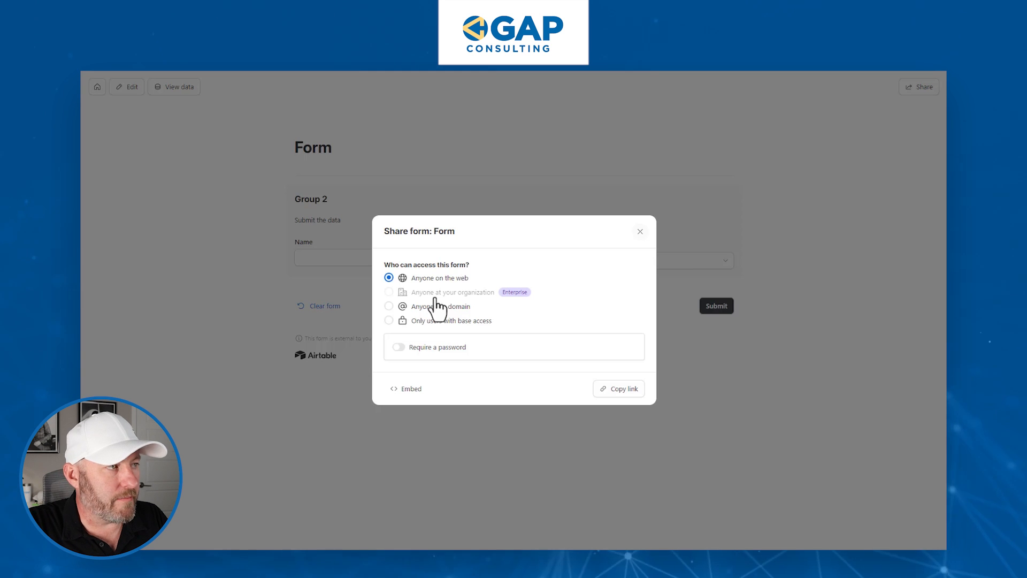
Toggle Require a password on then off, and view the embed code
left_click(398, 346)
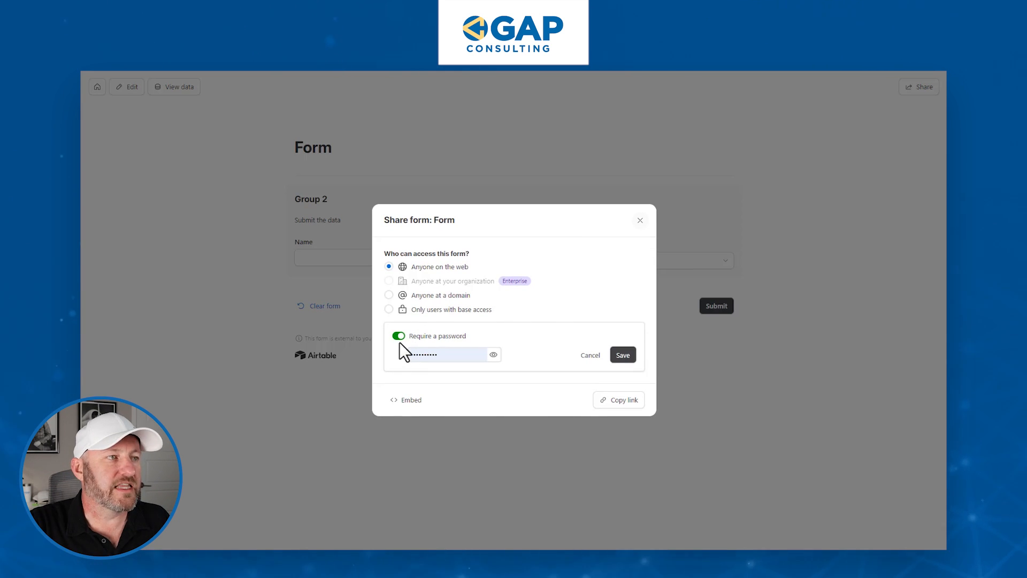
left_click(398, 335)
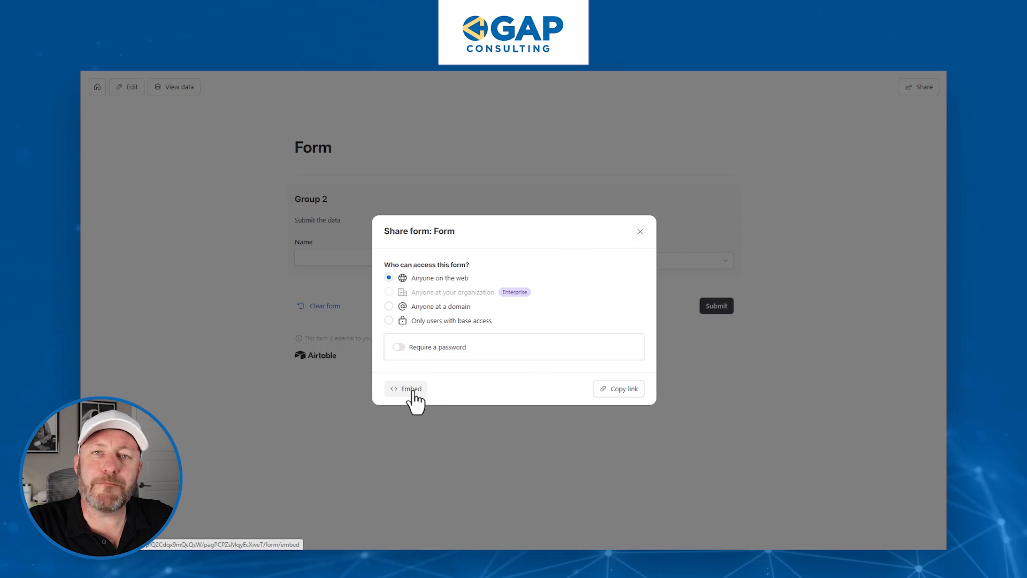
left_click(406, 388)
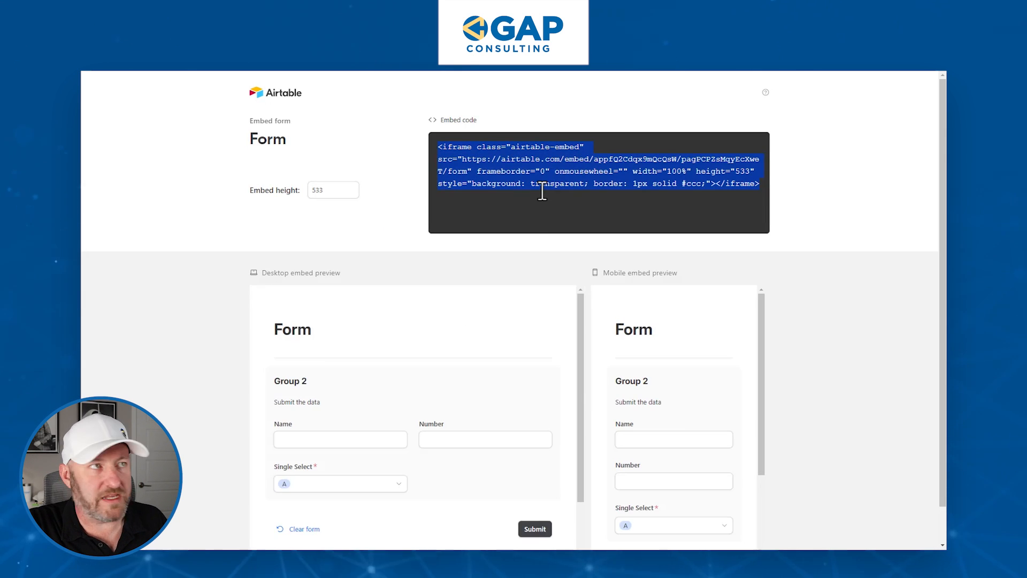
mouse_move(832, 179)
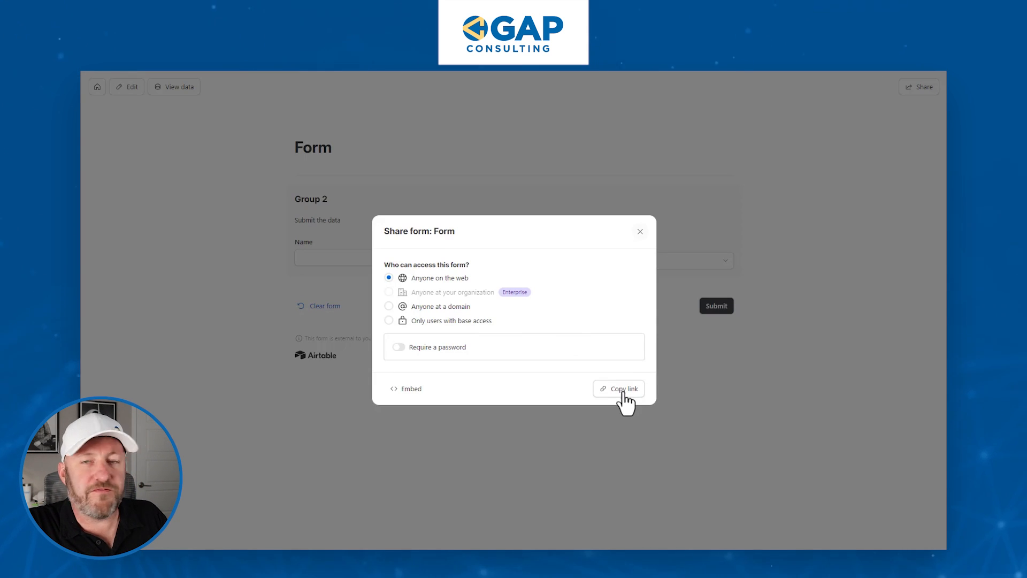
Copy the form's public share link from the sharing dialog
left_click(618, 387)
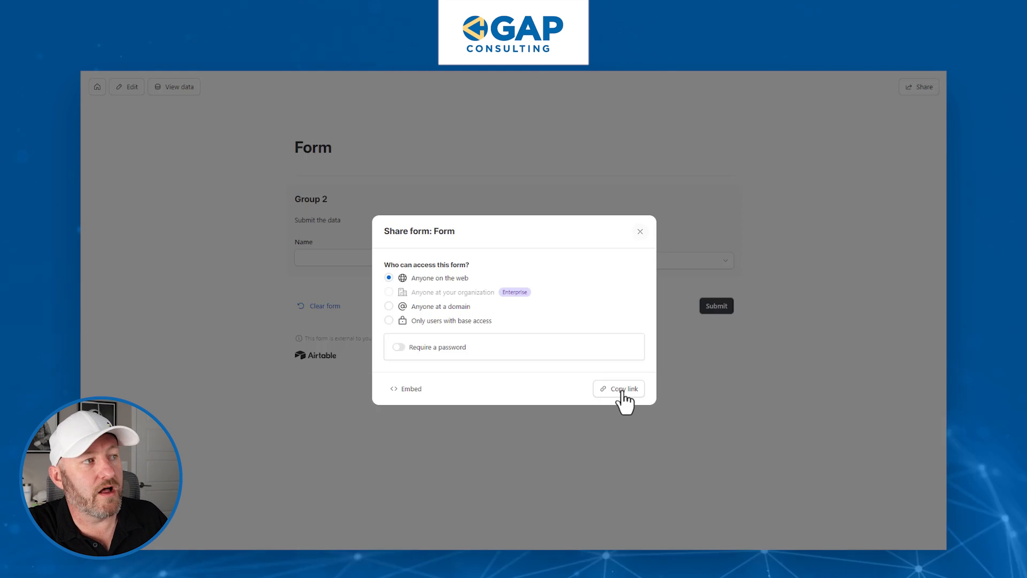
mouse_move(429, 306)
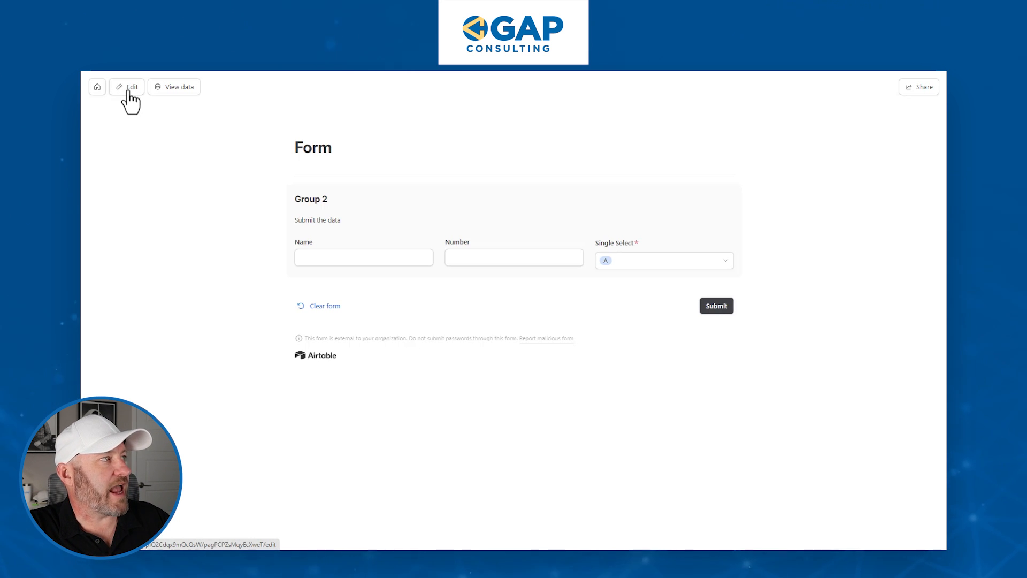
mouse_move(171, 96)
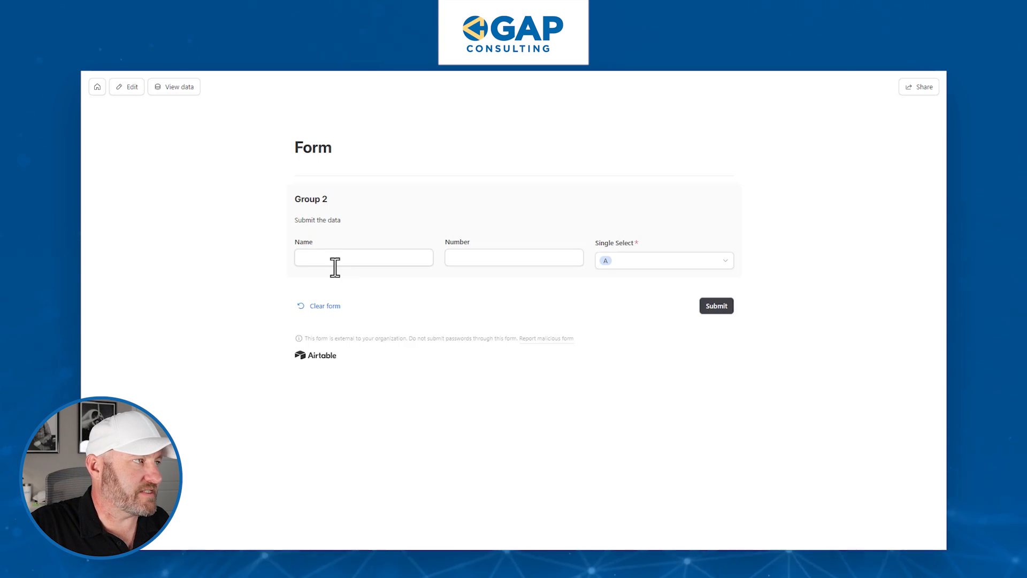
Submit a test entry named 'Gareth' with Single Select option B
type("Gareth")
type("10")
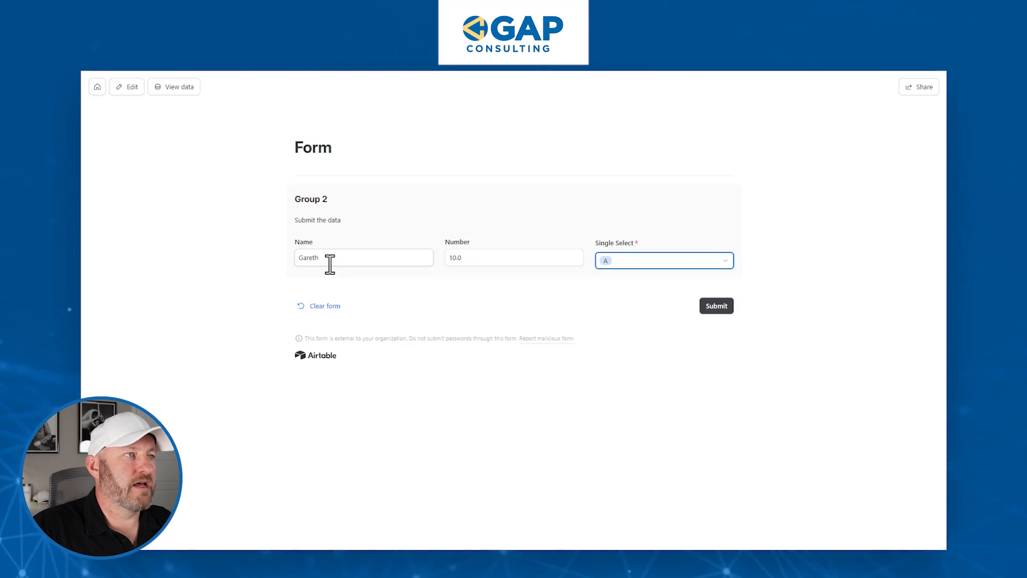
left_click(664, 260)
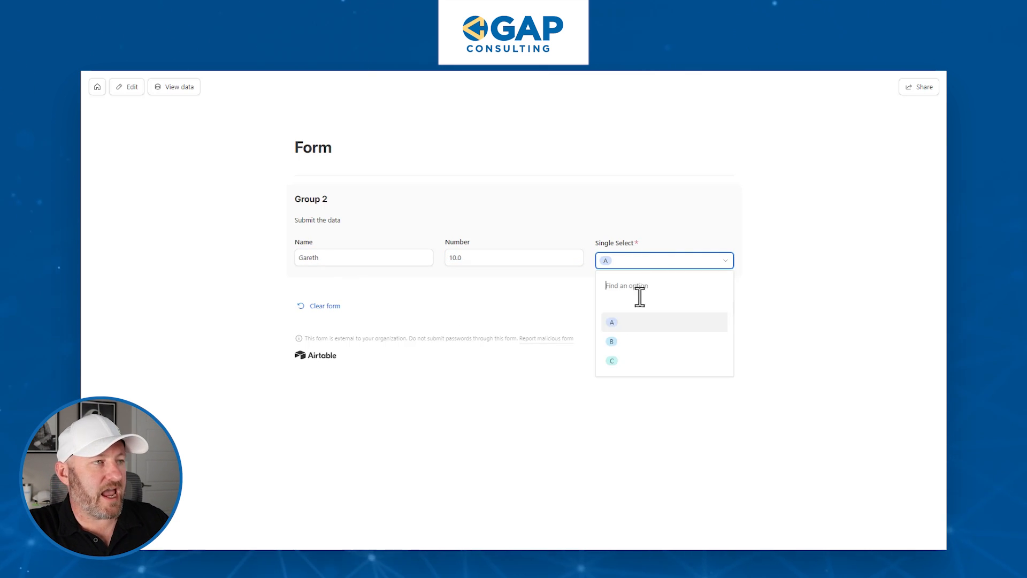
left_click(611, 340)
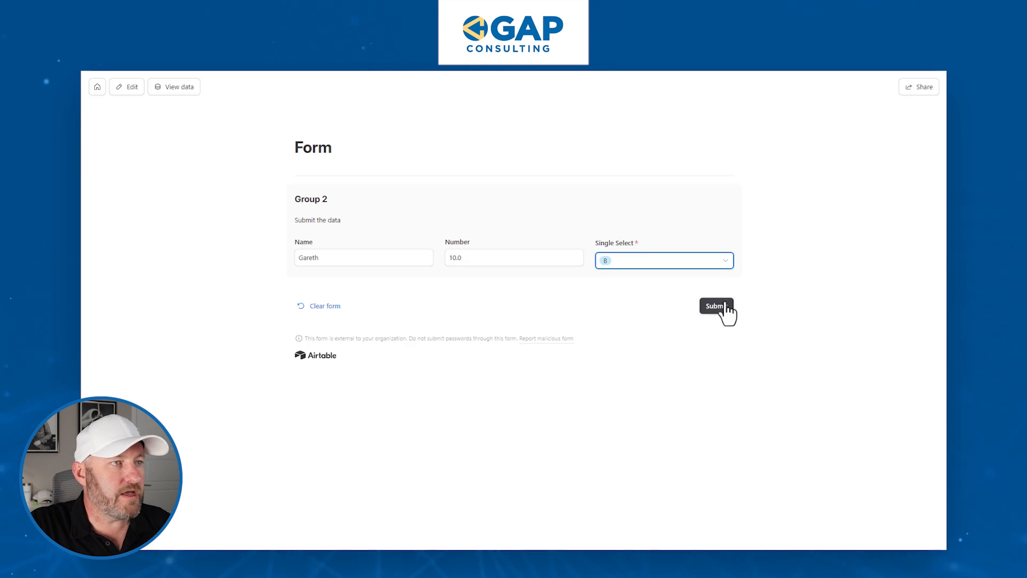
left_click(716, 305)
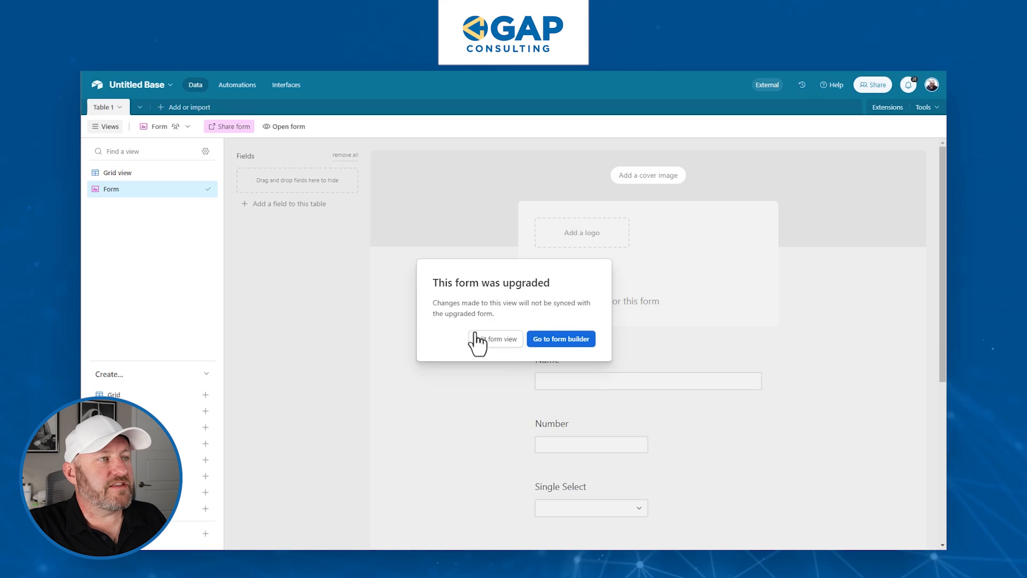
mouse_move(480, 361)
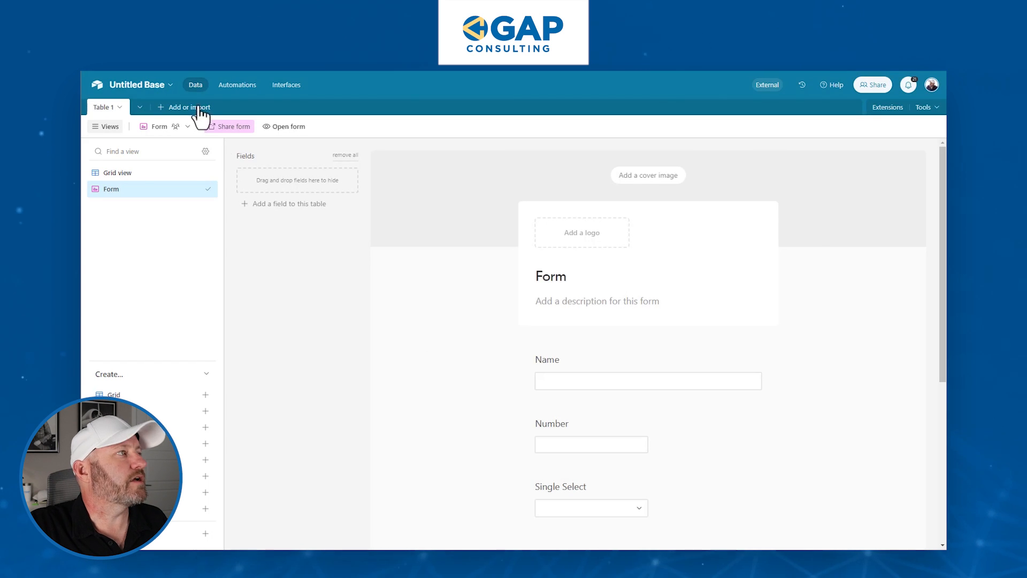
View Table 1's grid and select the new Gareth record in row 4
left_click(118, 172)
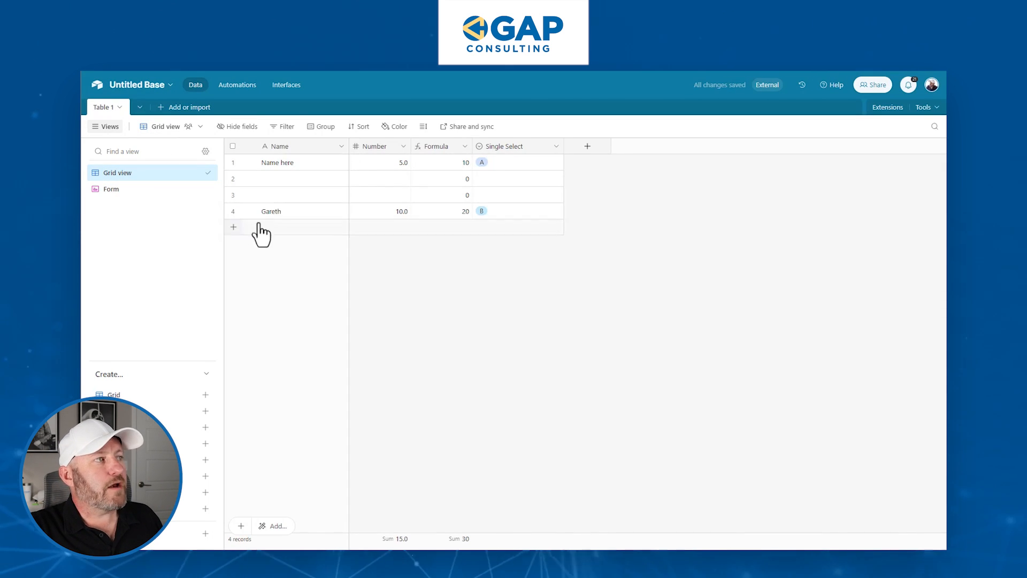
left_click(302, 211)
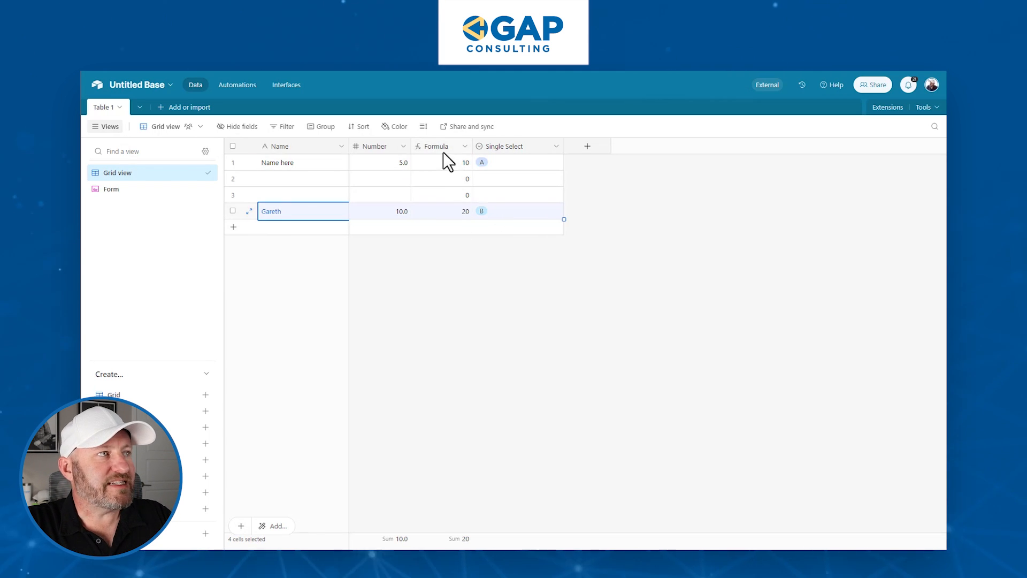
mouse_move(451, 216)
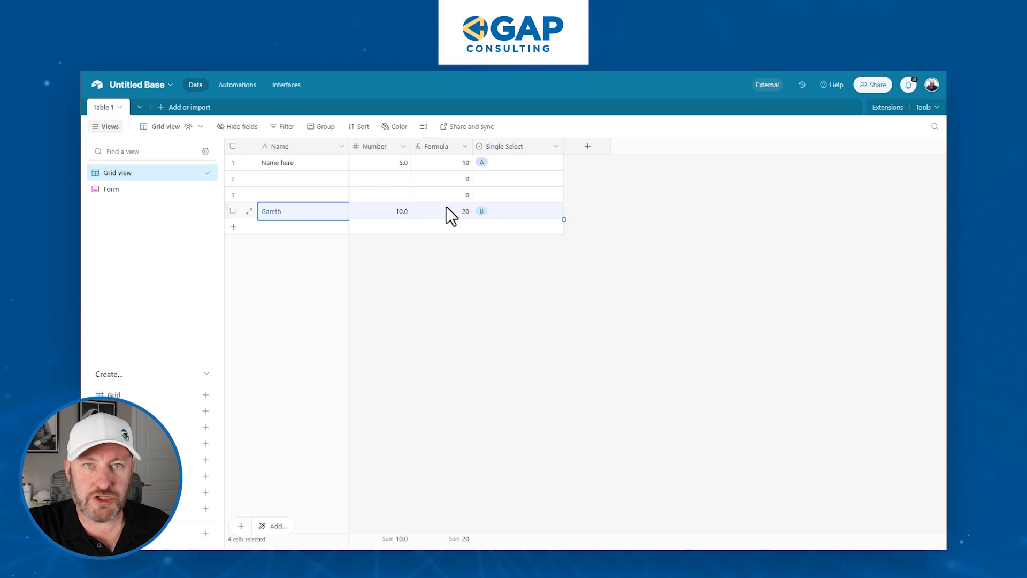